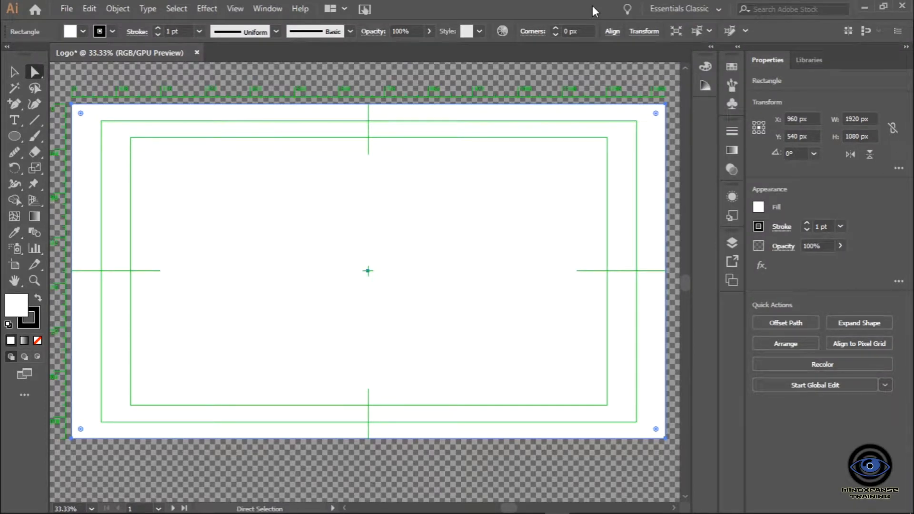
{"action": "mouse_move", "coordinate": [31, 82]}
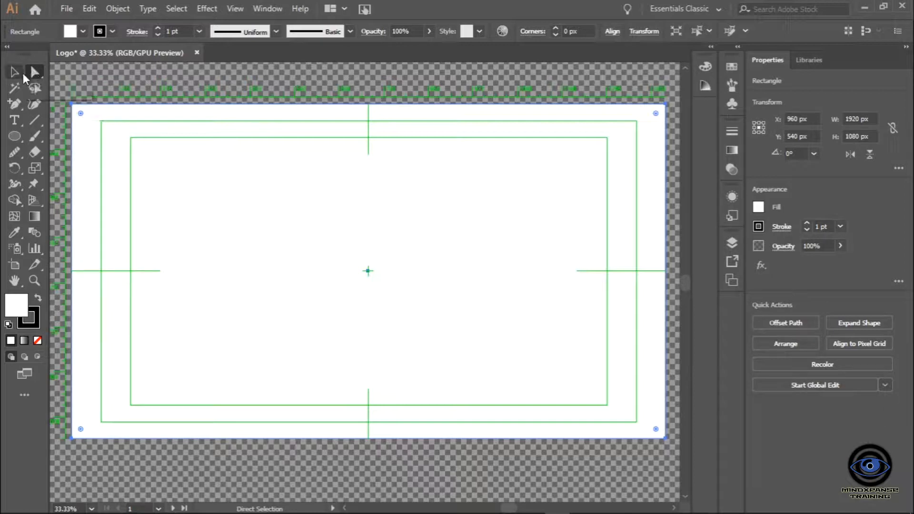
{"action": "mouse_move", "coordinate": [14, 103]}
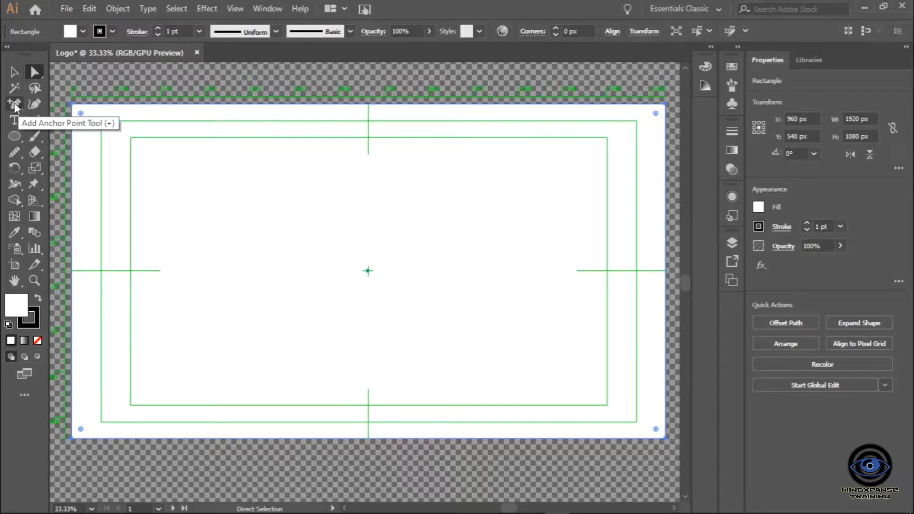
Switch from the Pen tool to freehand Pencil drawing for sketching the outline
{"action": "left_click", "coordinate": [14, 104]}
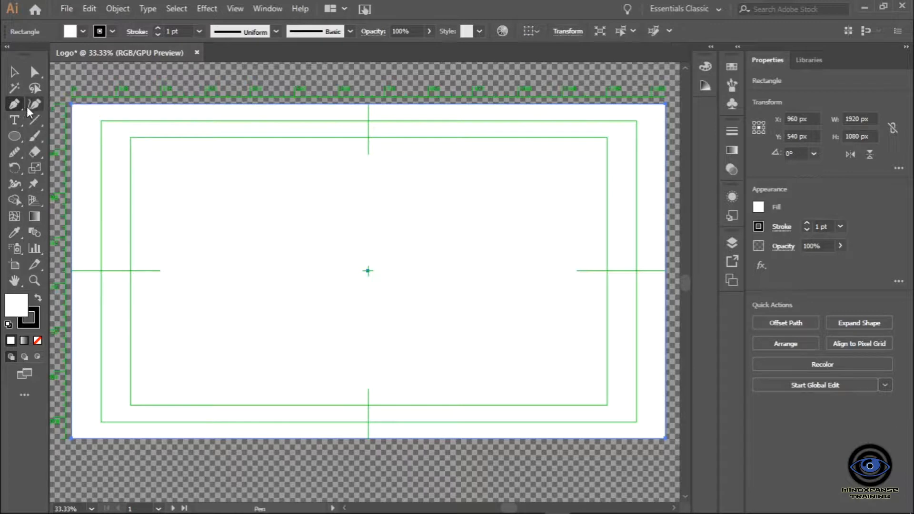
{"action": "mouse_move", "coordinate": [34, 104]}
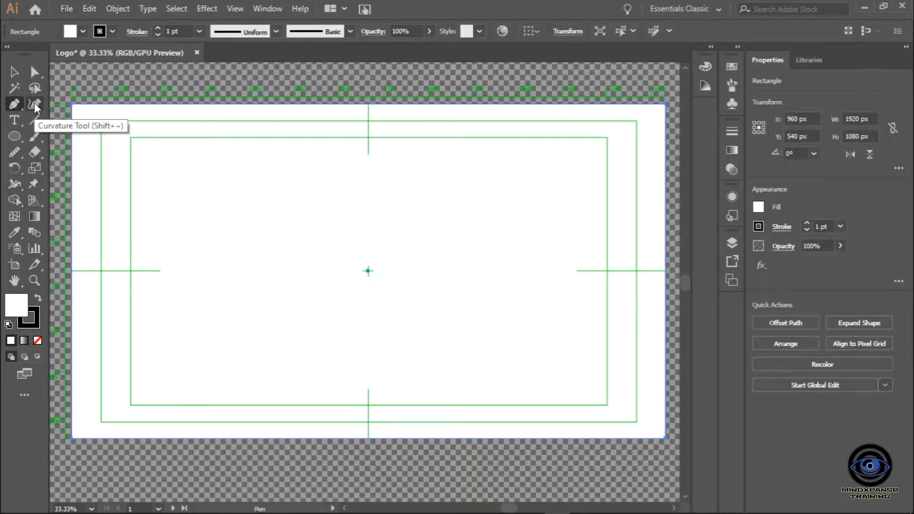
{"action": "mouse_move", "coordinate": [16, 153]}
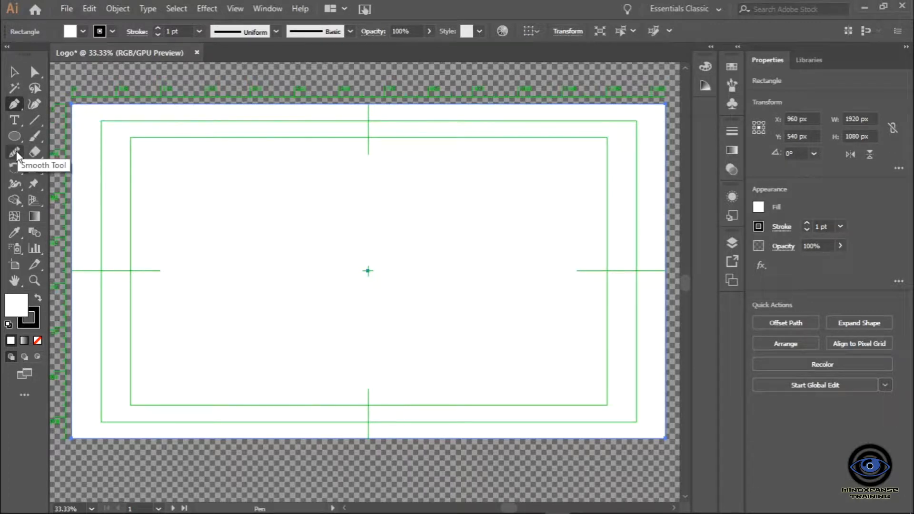
{"action": "mouse_move", "coordinate": [373, 294]}
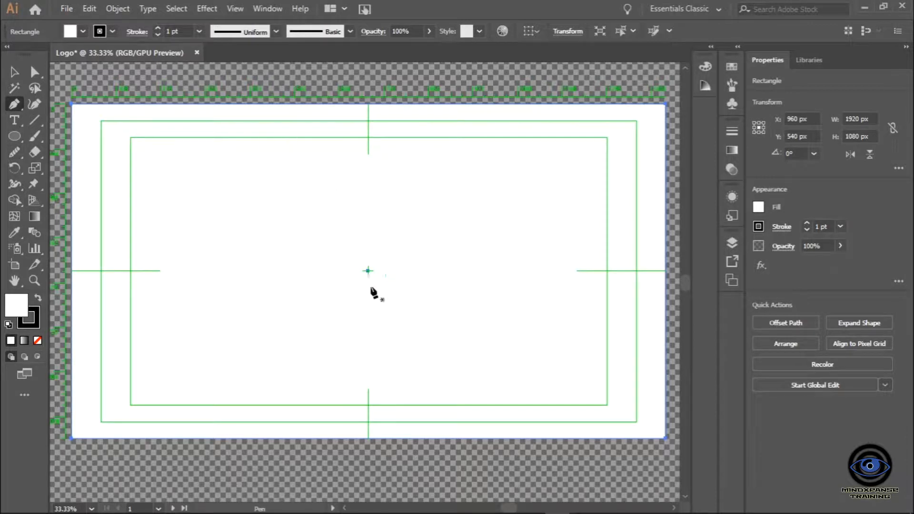
{"action": "mouse_move", "coordinate": [55, 132]}
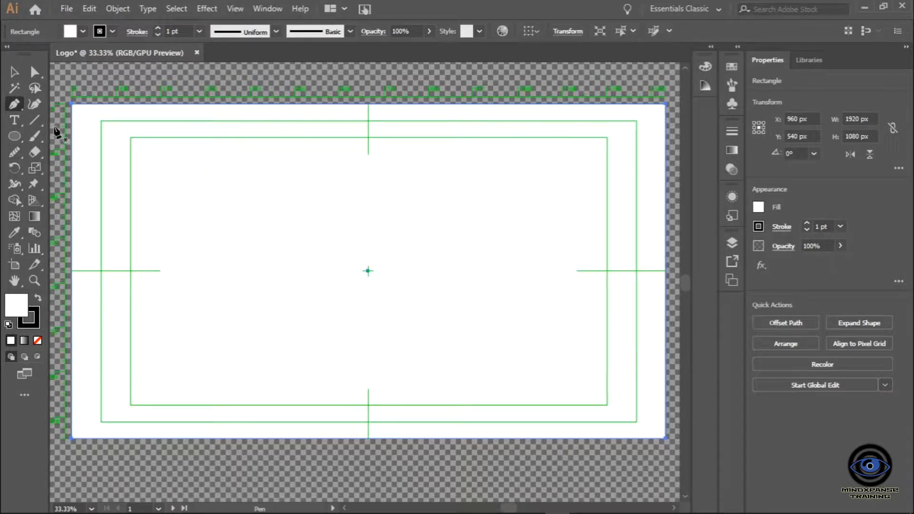
{"action": "mouse_move", "coordinate": [14, 170]}
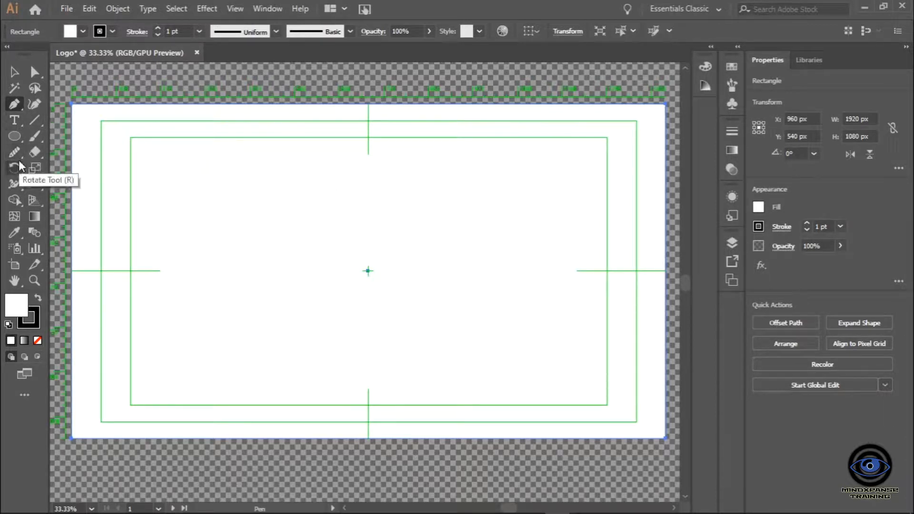
{"action": "mouse_move", "coordinate": [15, 155]}
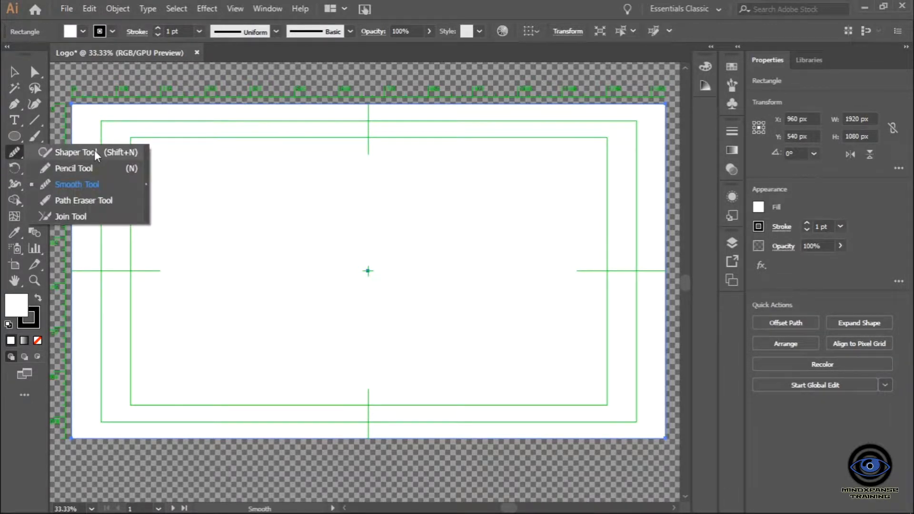
{"action": "left_click", "coordinate": [73, 168]}
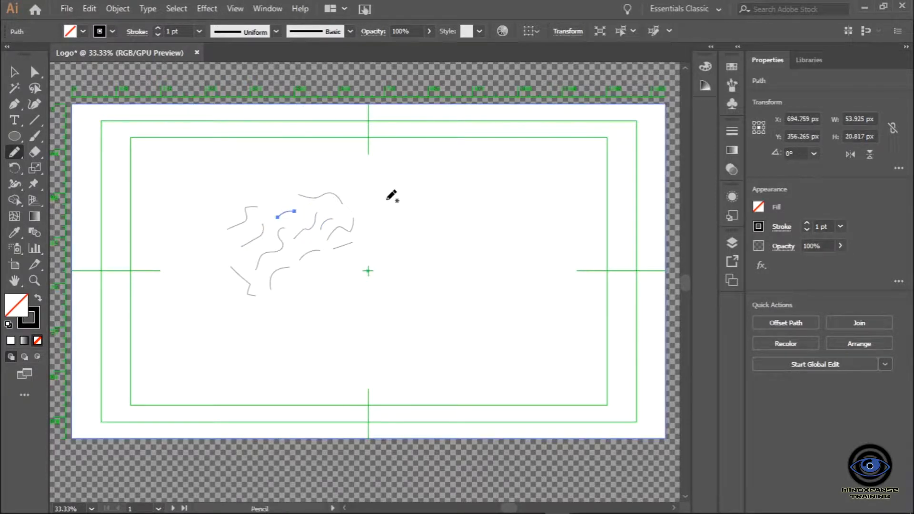
{"action": "mouse_move", "coordinate": [391, 178]}
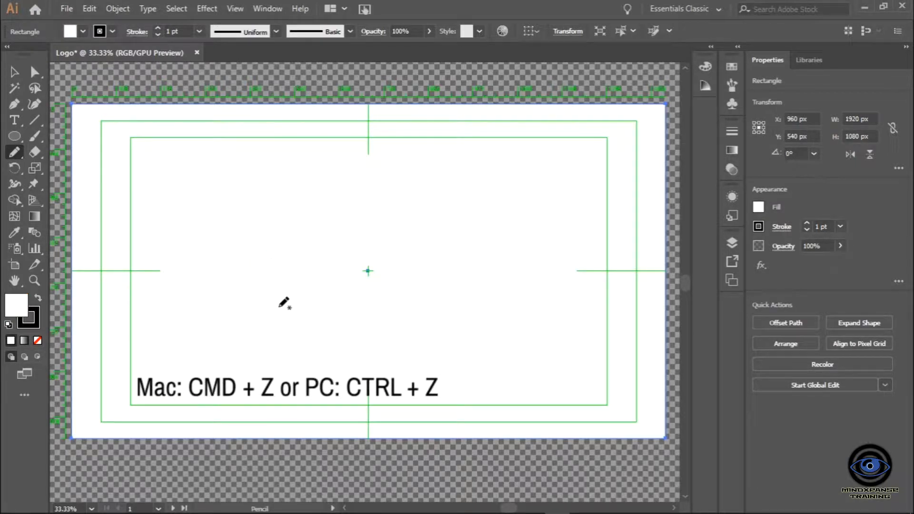
{"action": "mouse_move", "coordinate": [369, 198]}
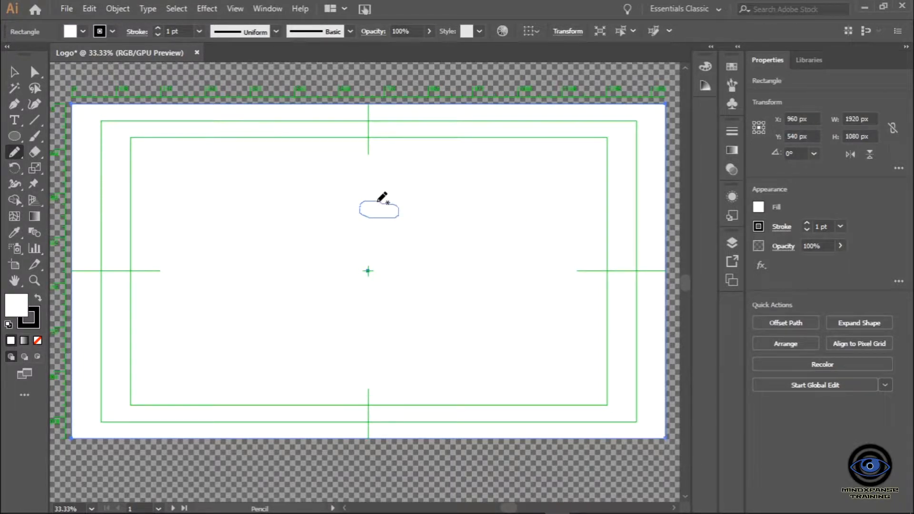
{"action": "left_click", "coordinate": [14, 72]}
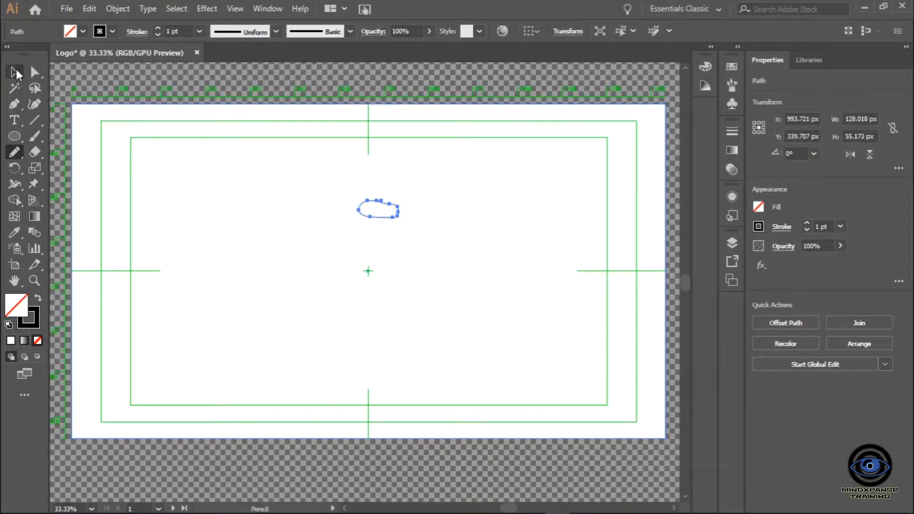
{"action": "left_click", "coordinate": [14, 72]}
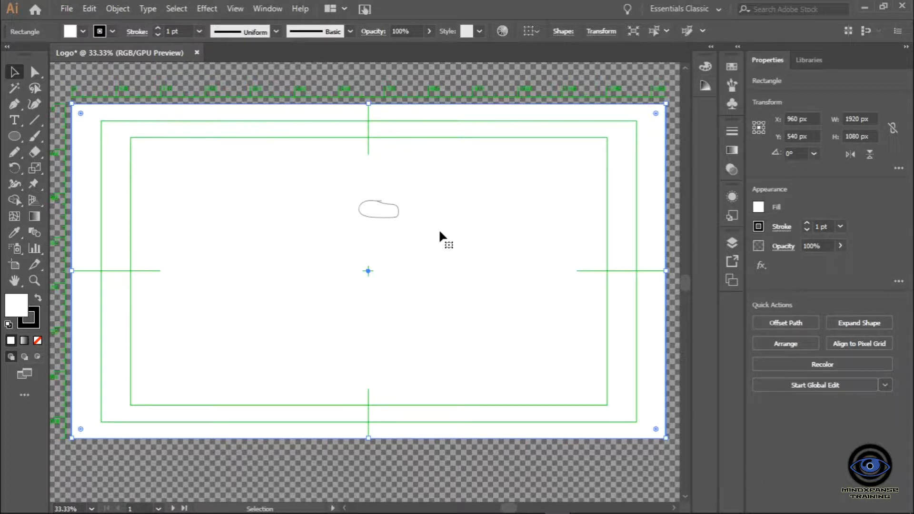
{"action": "mouse_move", "coordinate": [562, 195]}
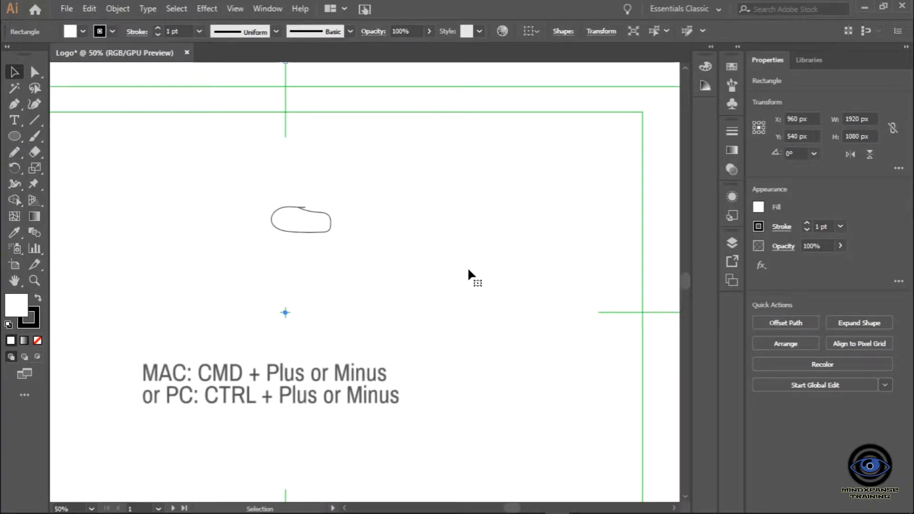
{"action": "key", "text": "ctrl+minus"}
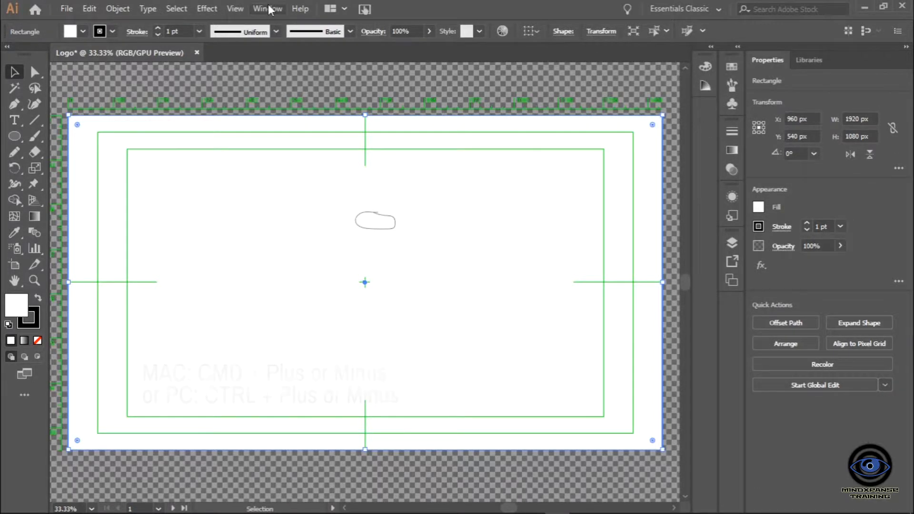
Show the Navigator panel from the Window menu, reopening it after closing once
{"action": "left_click", "coordinate": [267, 8]}
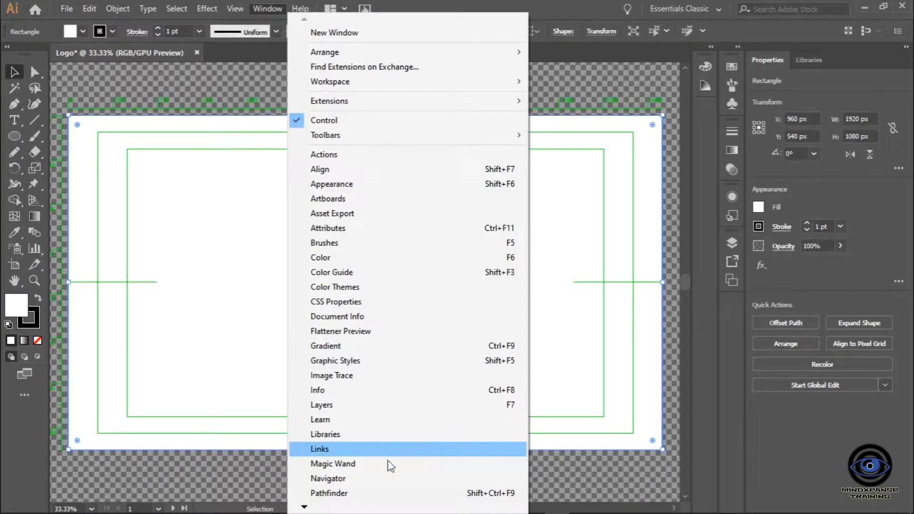
{"action": "left_click", "coordinate": [328, 478]}
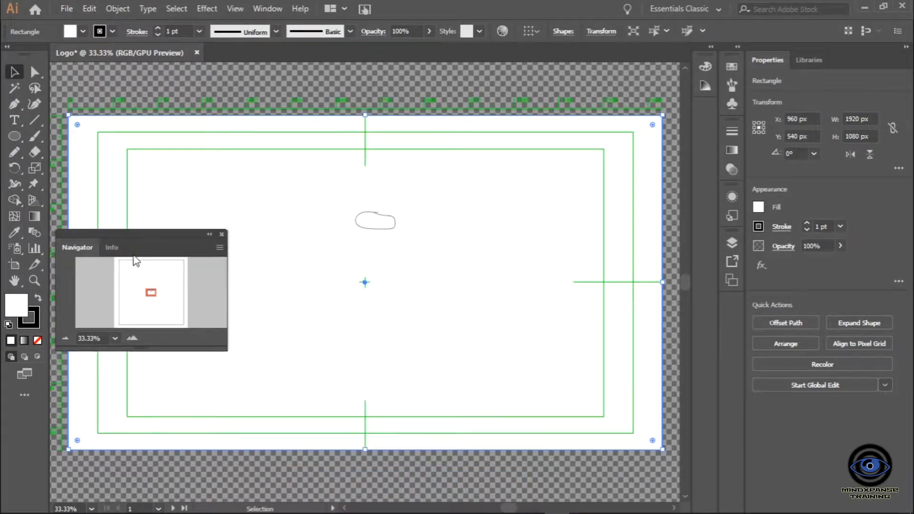
{"action": "mouse_move", "coordinate": [134, 235]}
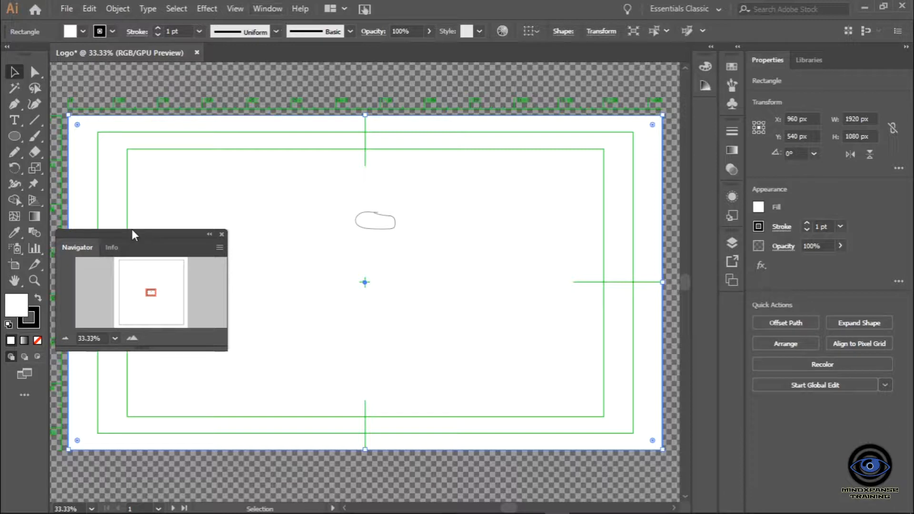
{"action": "left_click", "coordinate": [222, 234]}
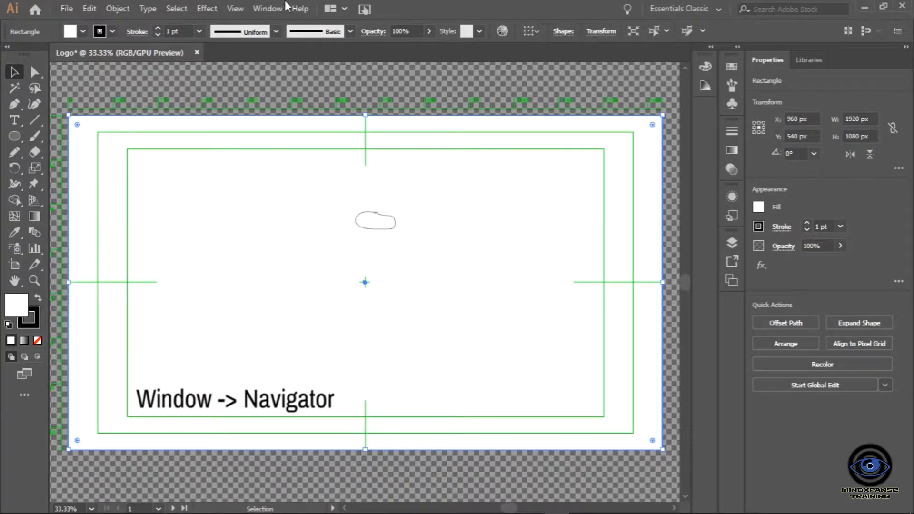
{"action": "left_click", "coordinate": [267, 9]}
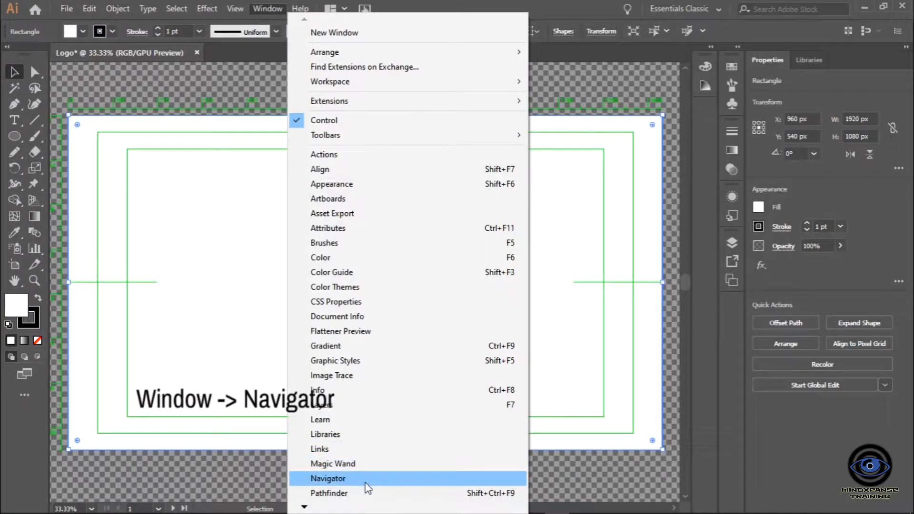
{"action": "left_click", "coordinate": [328, 478]}
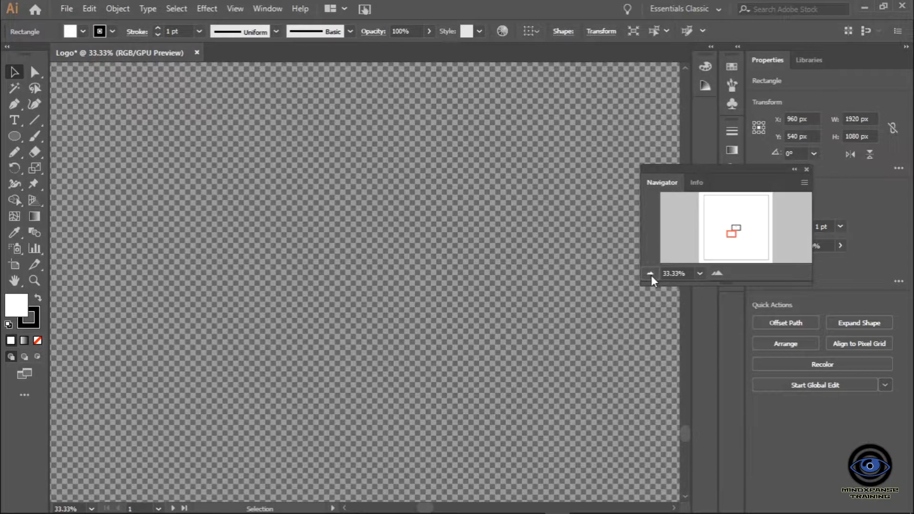
Test the Navigator's zoom-out and zoom-in buttons over the artboard
{"action": "left_click", "coordinate": [651, 274]}
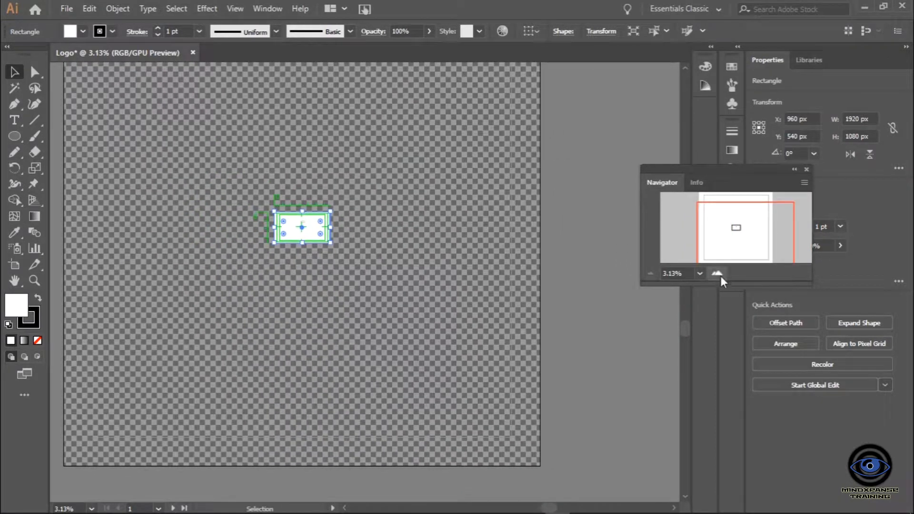
{"action": "left_click", "coordinate": [717, 273]}
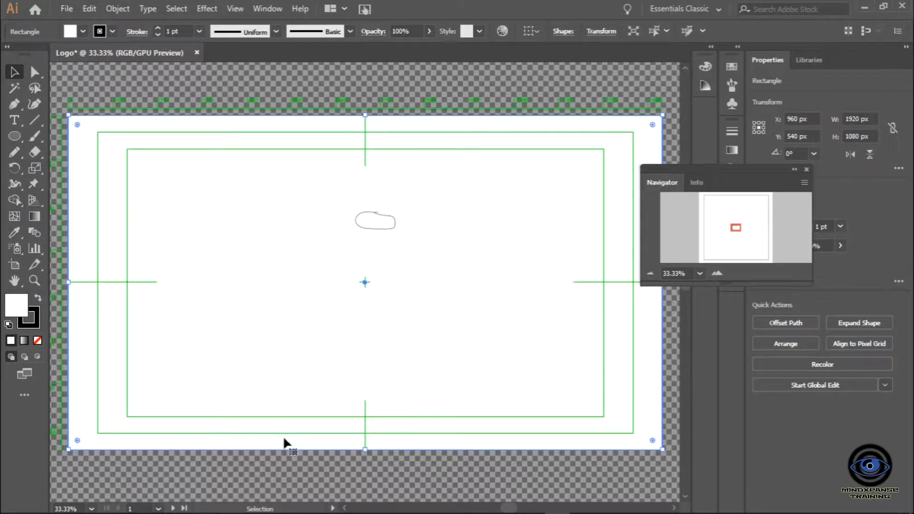
{"action": "mouse_move", "coordinate": [267, 216]}
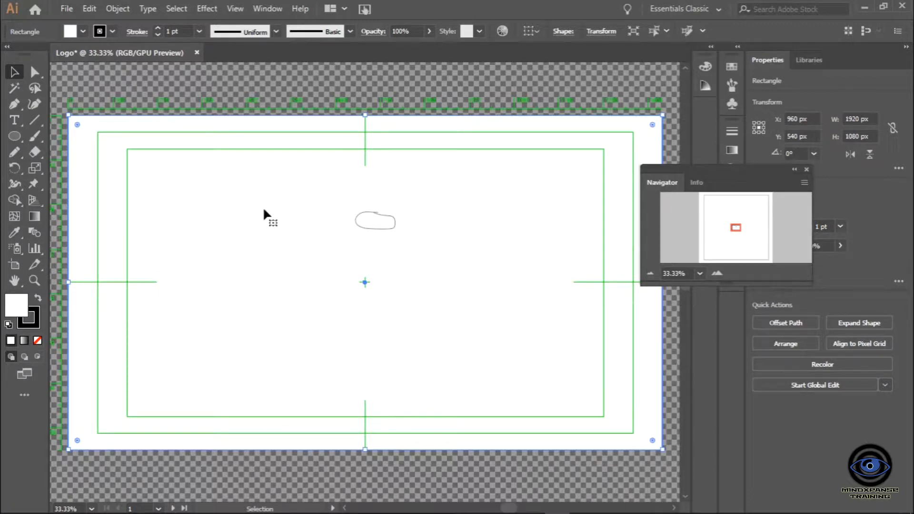
{"action": "mouse_move", "coordinate": [417, 245]}
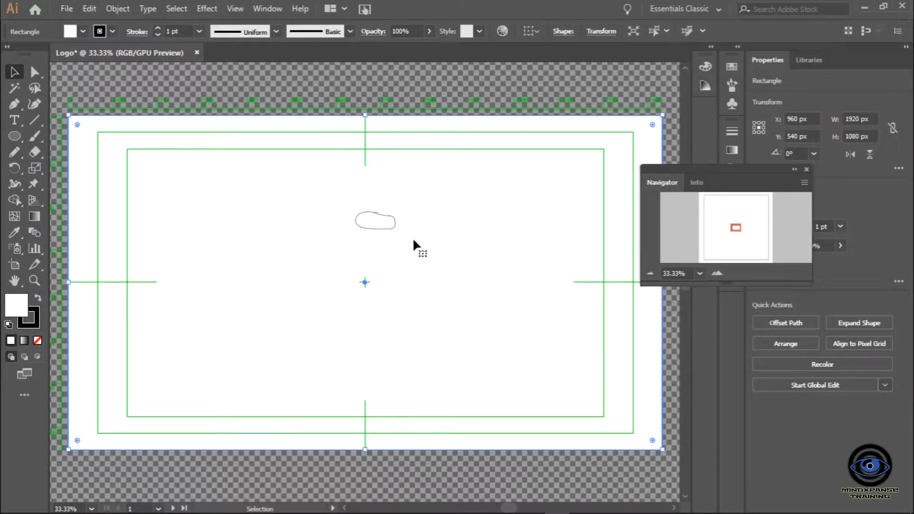
Adjust and join the top anchor points of the eye path with the Direct Selection and Pen tools
{"action": "left_click", "coordinate": [34, 71]}
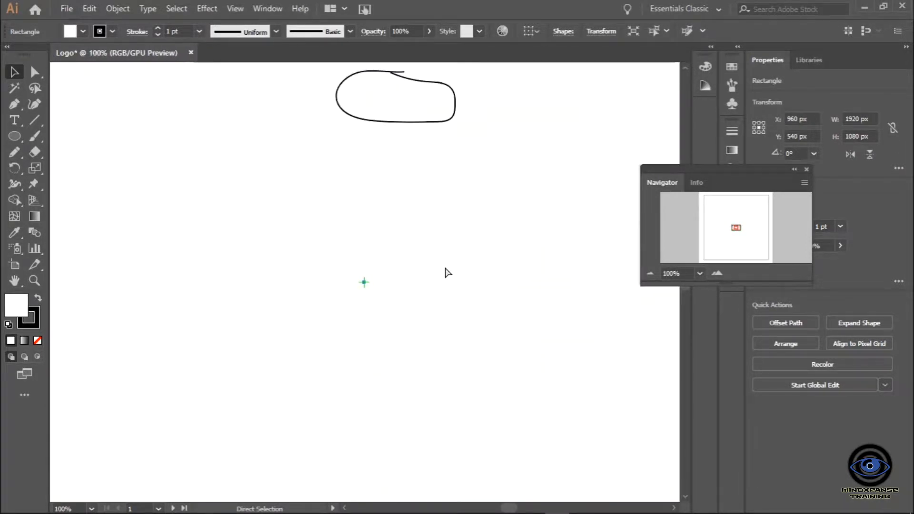
{"action": "left_click", "coordinate": [431, 87]}
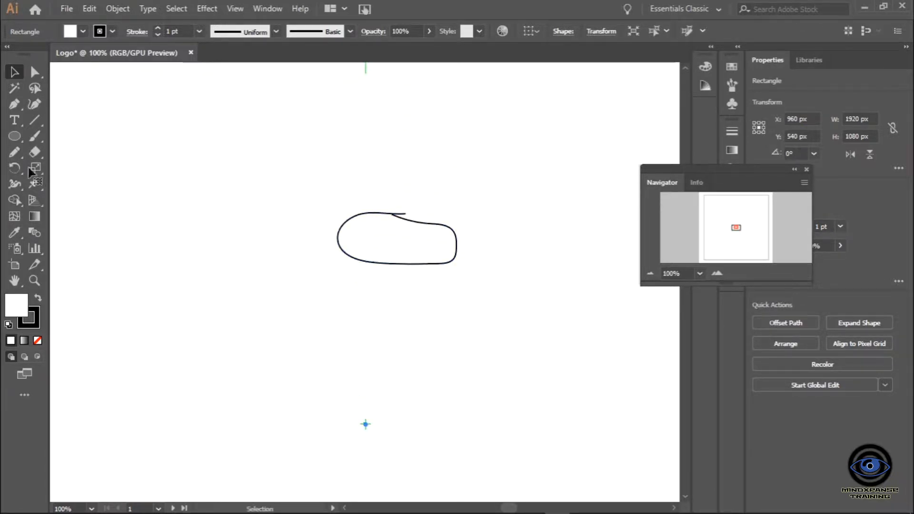
{"action": "left_click", "coordinate": [34, 72]}
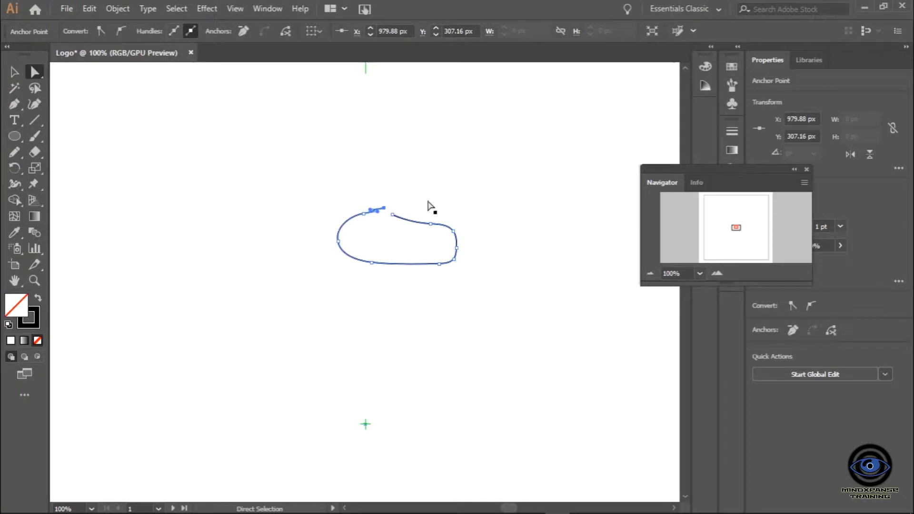
{"action": "mouse_move", "coordinate": [62, 147]}
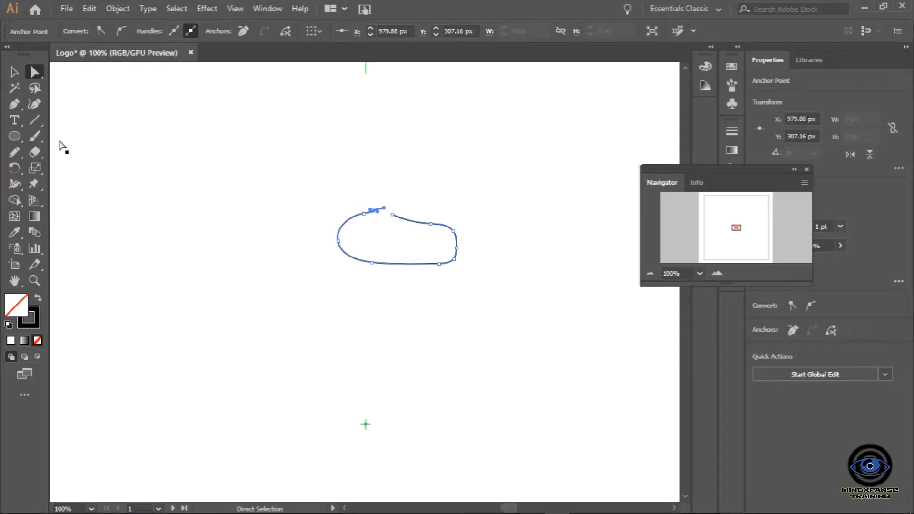
{"action": "left_click", "coordinate": [15, 103]}
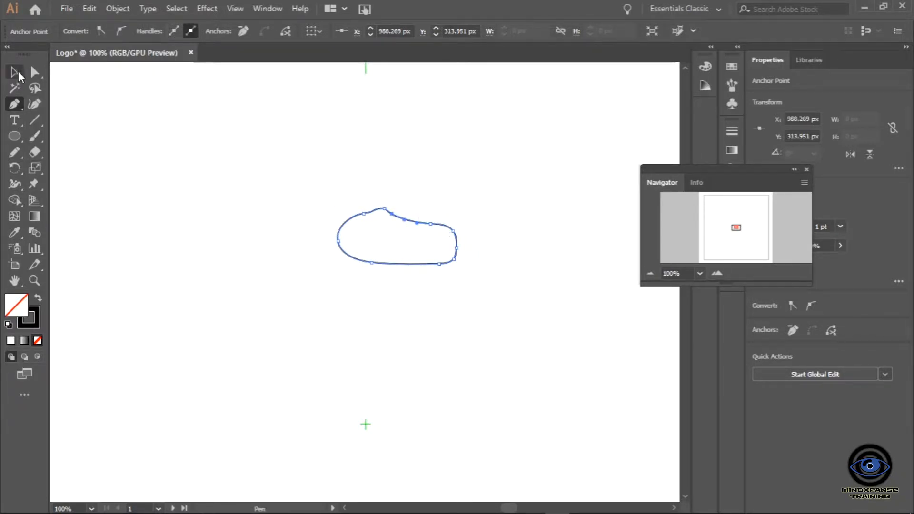
Select the whole reshaped eye outline with the Selection tool
{"action": "left_click", "coordinate": [15, 71]}
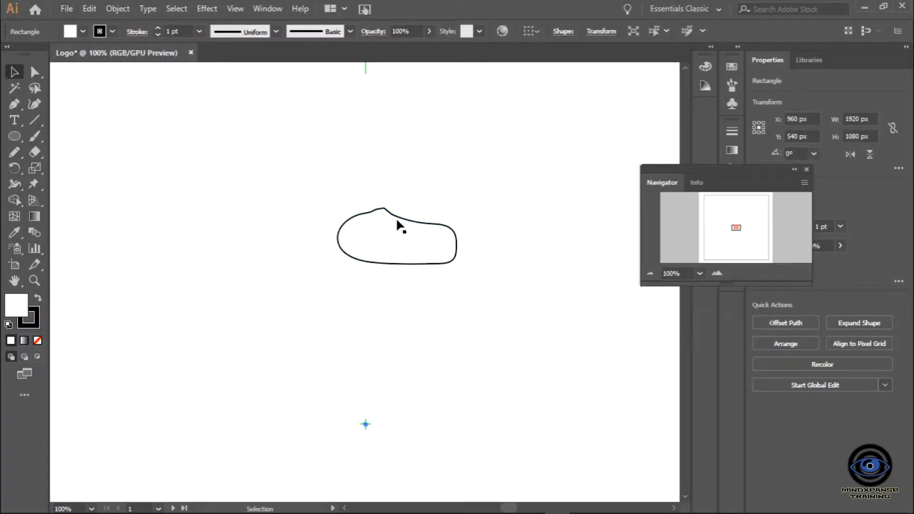
{"action": "left_click", "coordinate": [396, 235]}
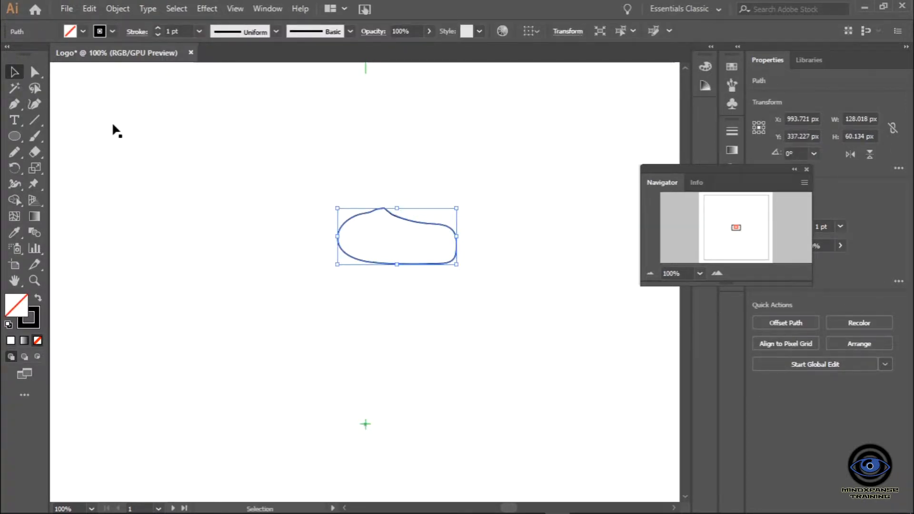
{"action": "left_click", "coordinate": [35, 71]}
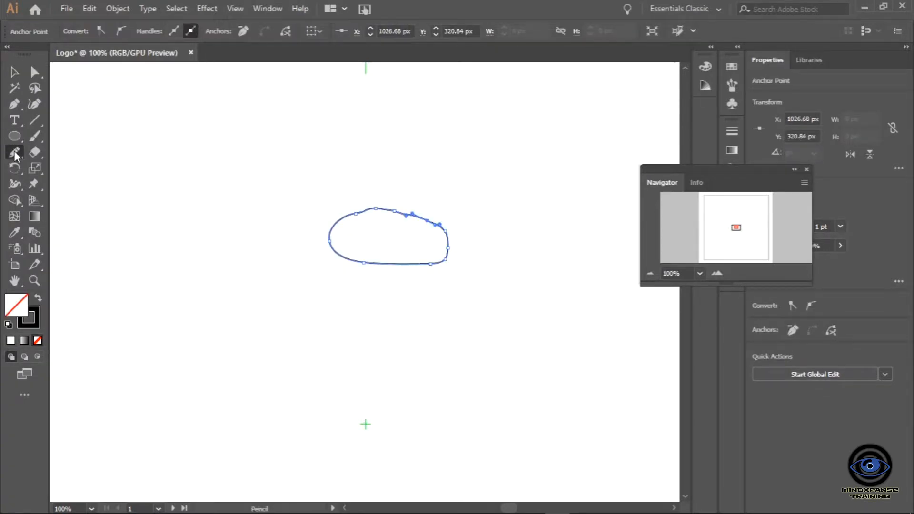
Pick the Smooth Tool from the Pencil group to even out the eye outline's top curve
{"action": "left_click", "coordinate": [14, 152]}
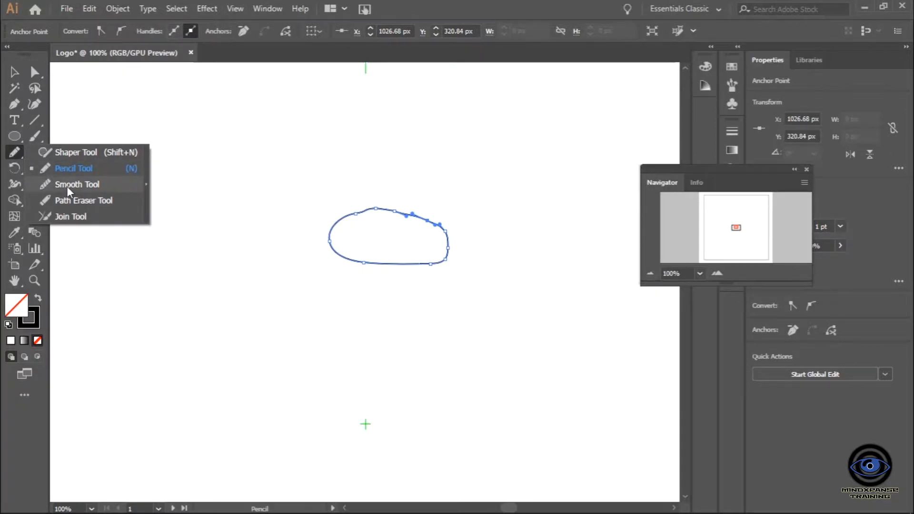
{"action": "left_click", "coordinate": [76, 184]}
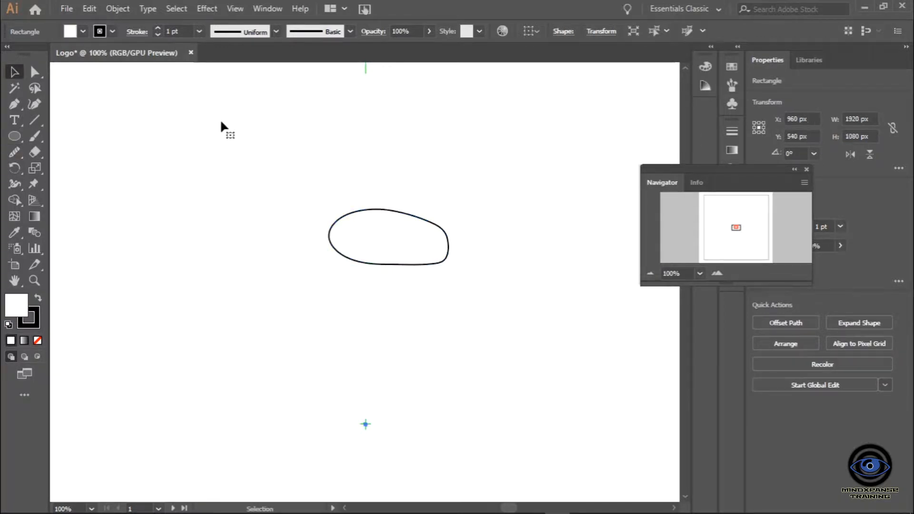
{"action": "mouse_move", "coordinate": [295, 146]}
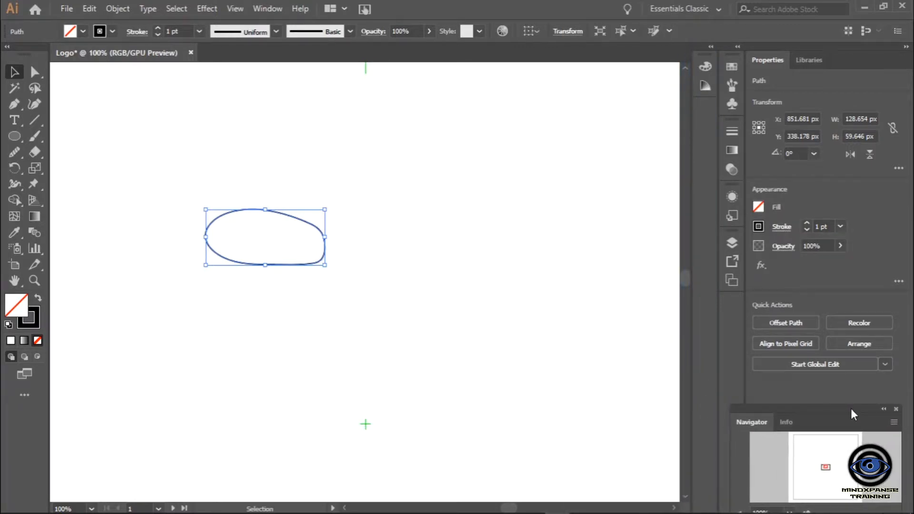
Rename the eye outline's <Path> item to 'Eye' in the Layers panel
{"action": "left_click", "coordinate": [731, 242]}
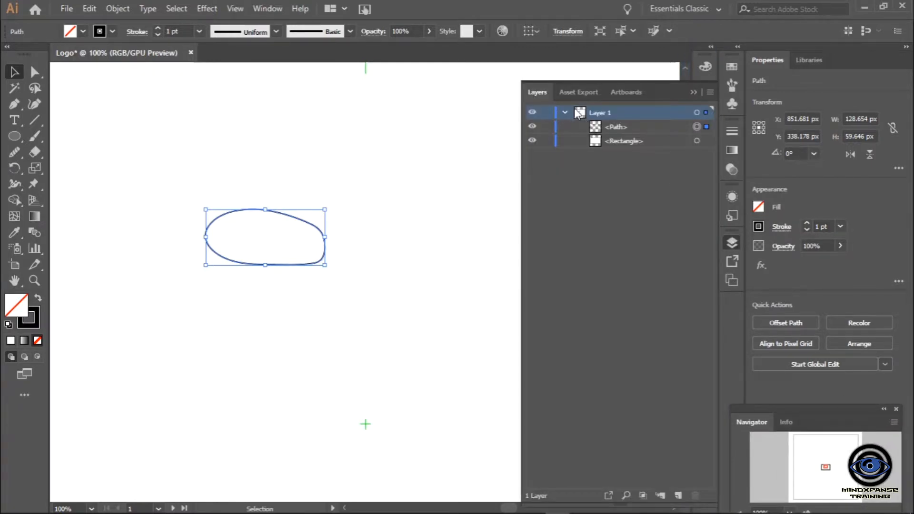
{"action": "left_click", "coordinate": [615, 127]}
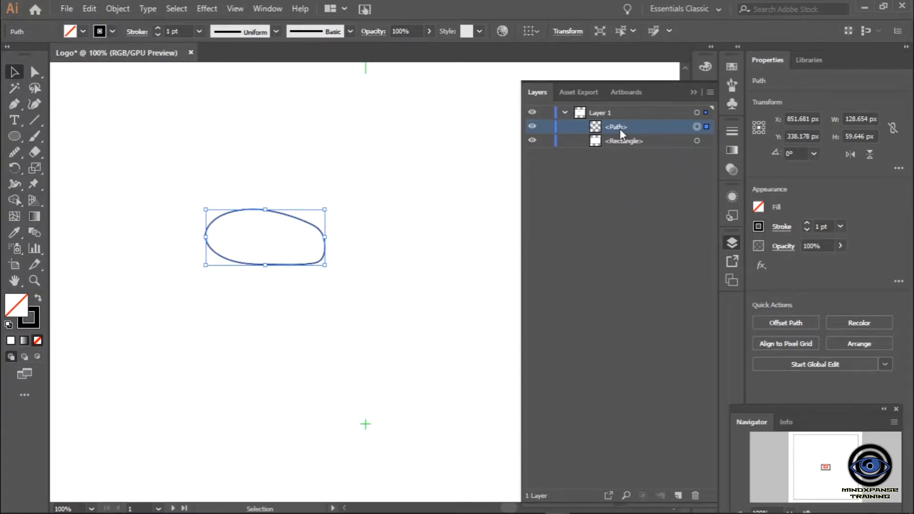
{"action": "double_click", "coordinate": [616, 127]}
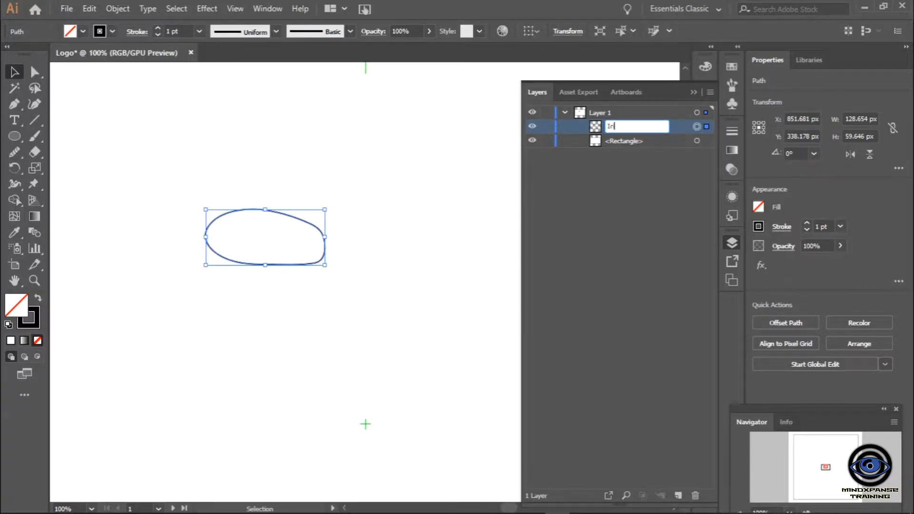
{"action": "type", "text": "Eye"}
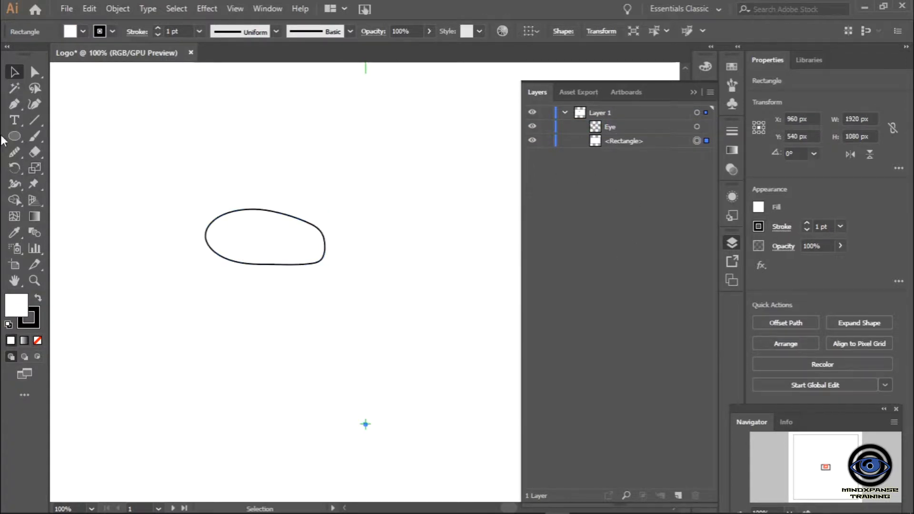
Draw a circle inside the eye outline with the Ellipse Tool as the iris
{"action": "left_click", "coordinate": [14, 136]}
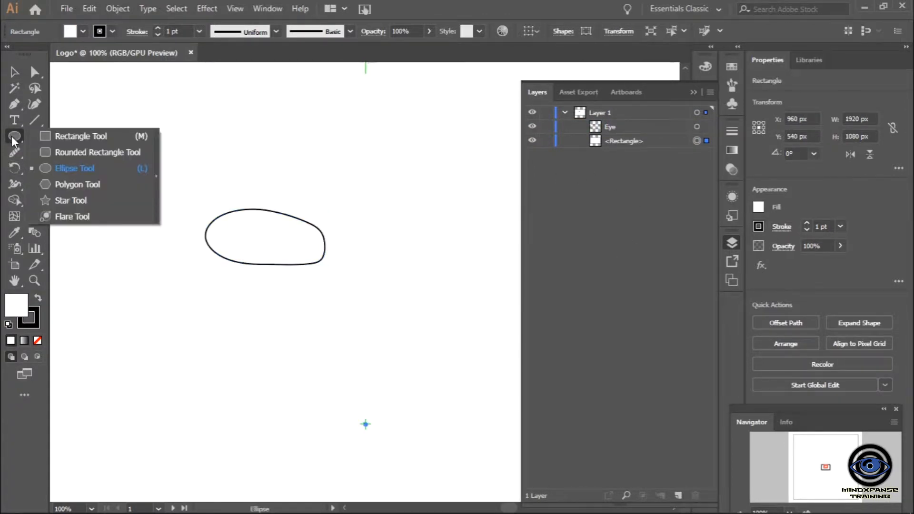
{"action": "left_click", "coordinate": [74, 168]}
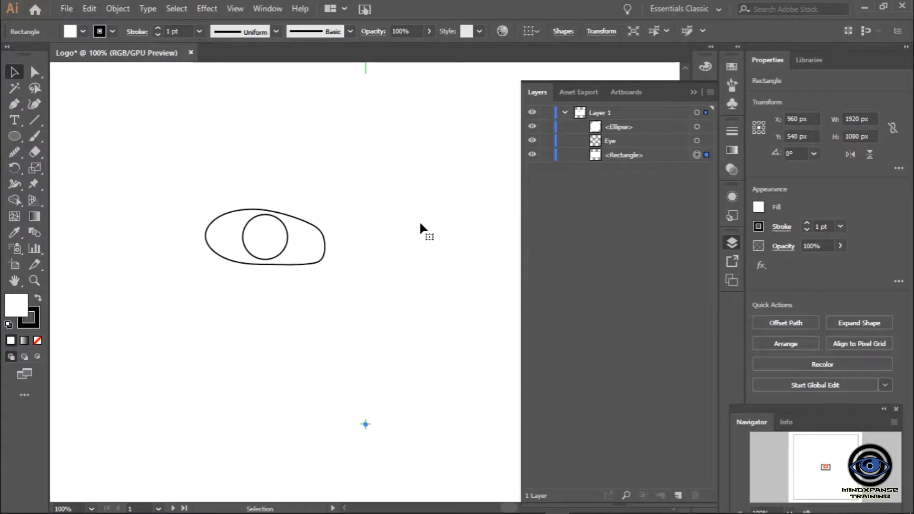
{"action": "left_click", "coordinate": [263, 237]}
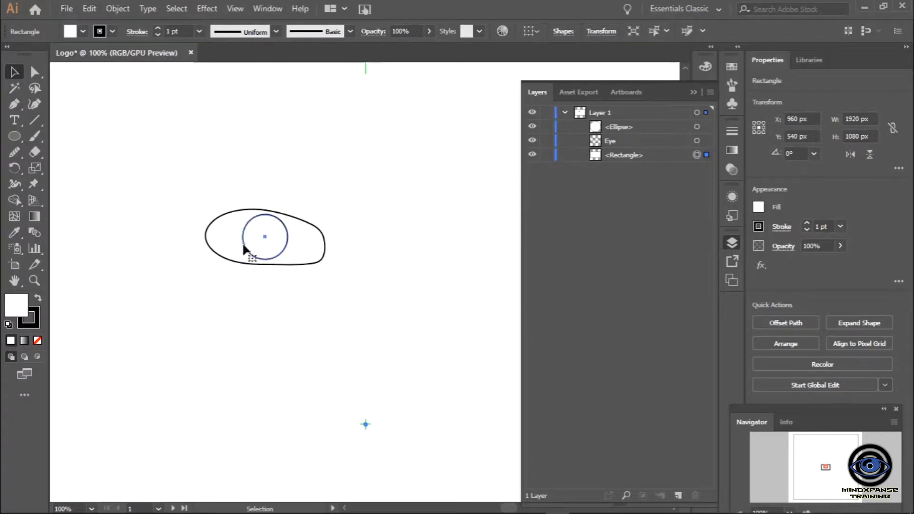
{"action": "left_click", "coordinate": [263, 237]}
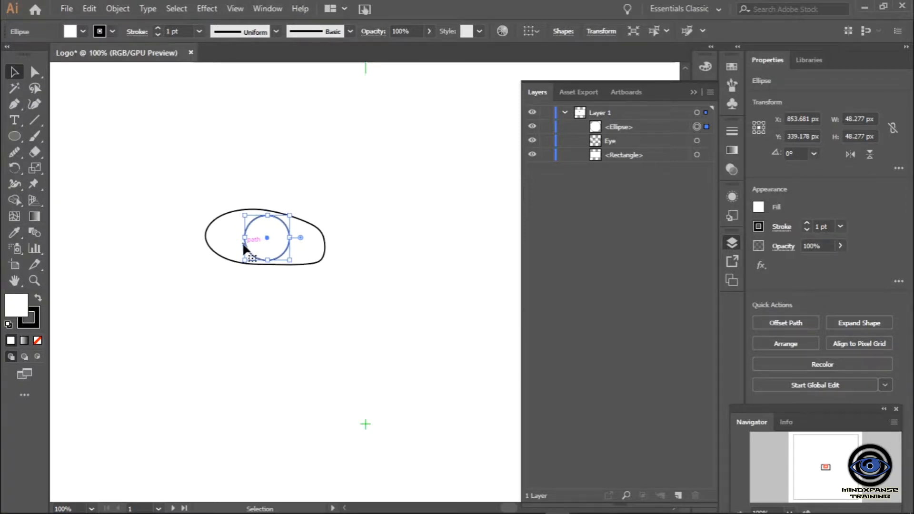
Deselect and reselect the new iris circle via the artboard and Layers panel
{"action": "left_click", "coordinate": [341, 184]}
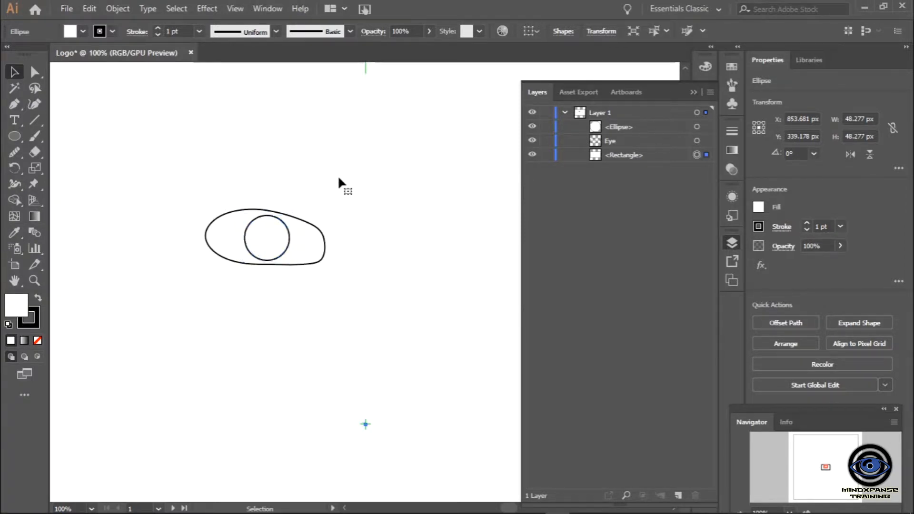
{"action": "left_click", "coordinate": [624, 154]}
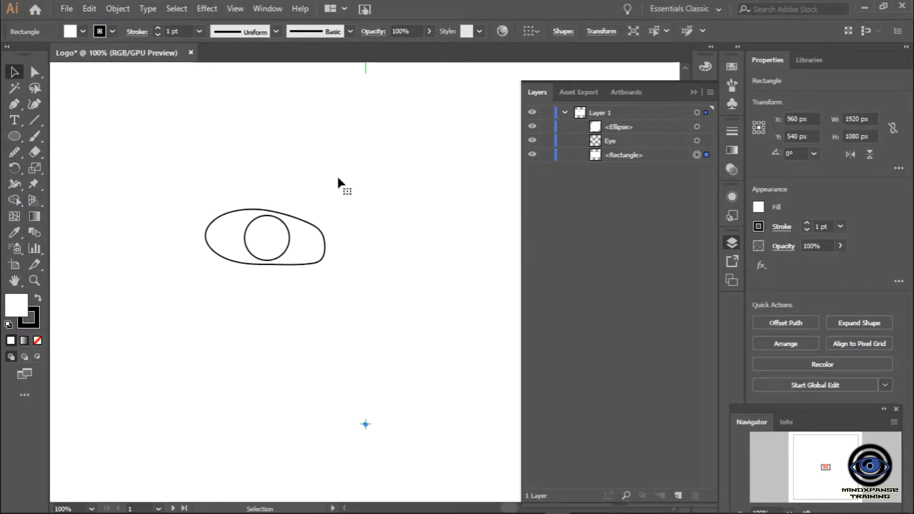
{"action": "mouse_move", "coordinate": [219, 341]}
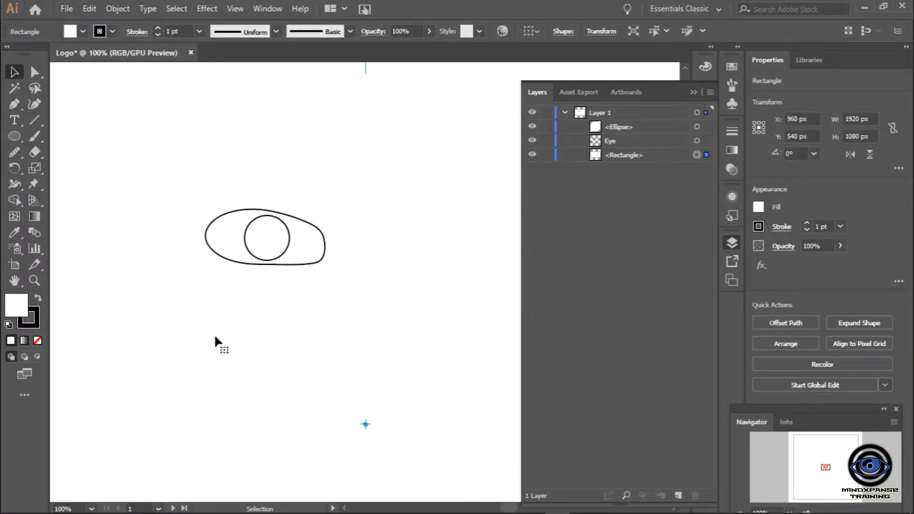
{"action": "left_click", "coordinate": [267, 237]}
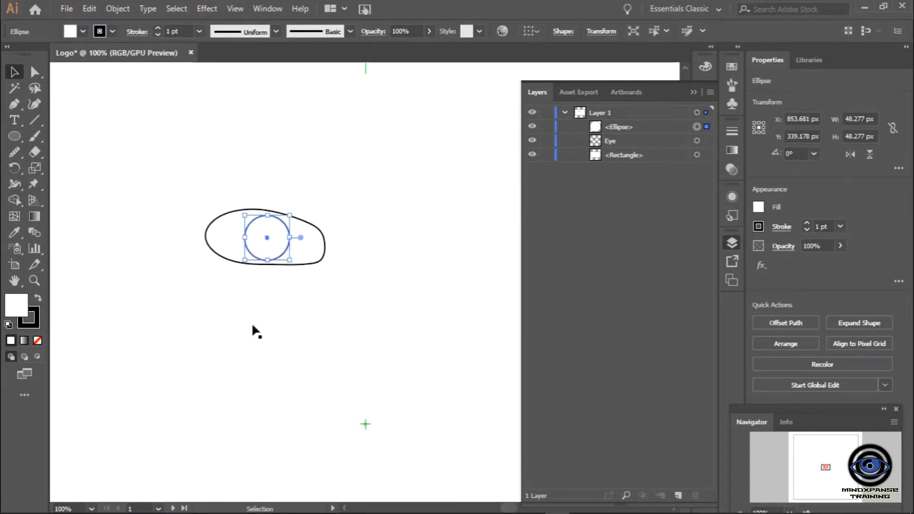
{"action": "mouse_move", "coordinate": [404, 256]}
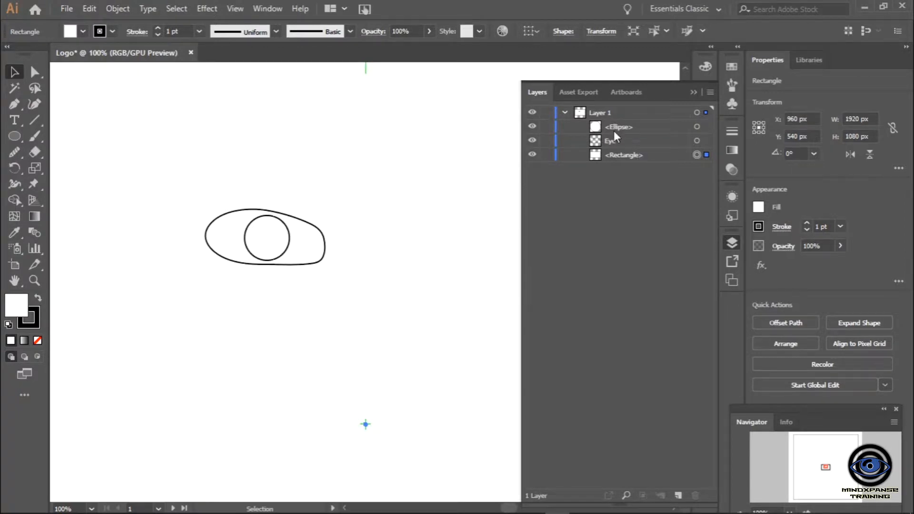
Rename the circle's <Ellipse> layer item to 'Iris'
{"action": "double_click", "coordinate": [618, 126]}
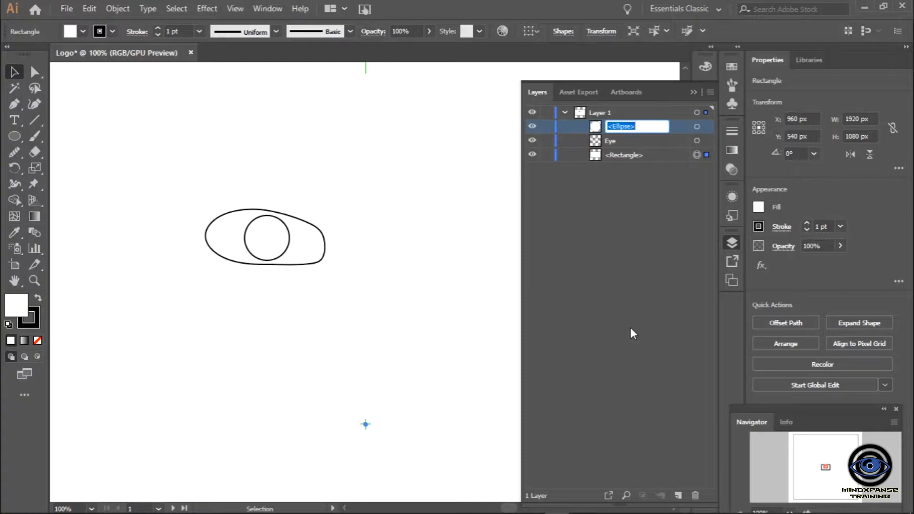
{"action": "type", "text": "Iris"}
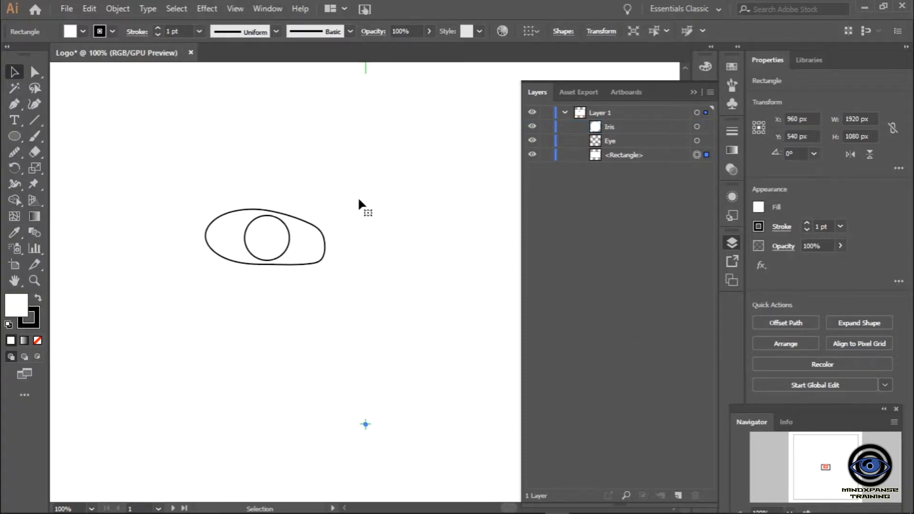
Add an 18 px pupil circle in the iris and fill it Black from the swatches
{"action": "left_click", "coordinate": [15, 136]}
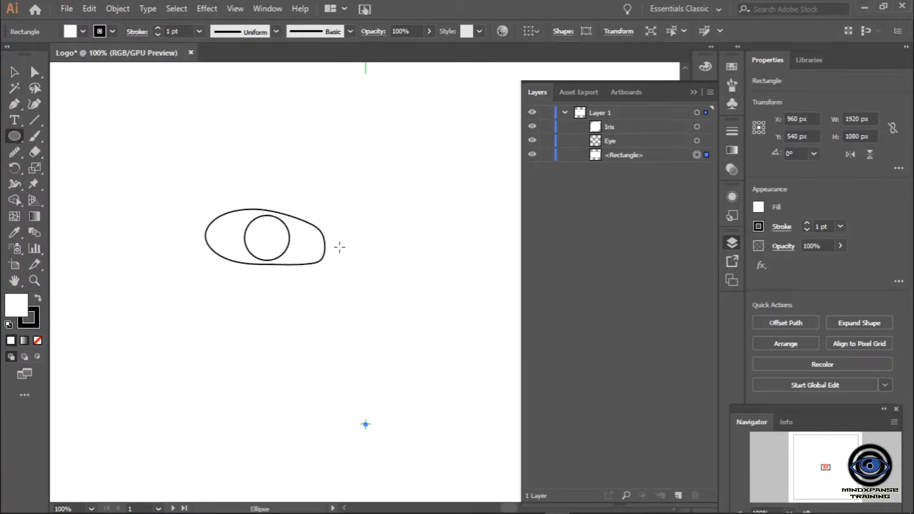
{"action": "mouse_move", "coordinate": [260, 233]}
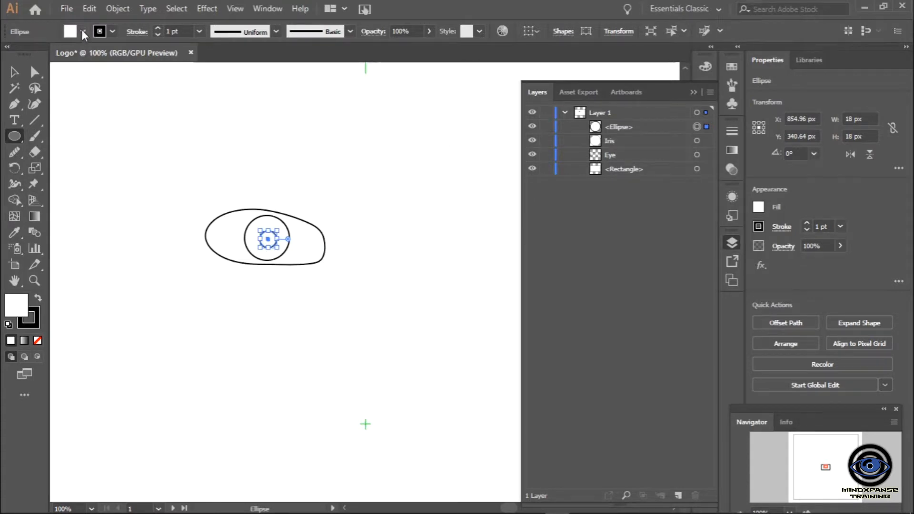
{"action": "left_click", "coordinate": [83, 31]}
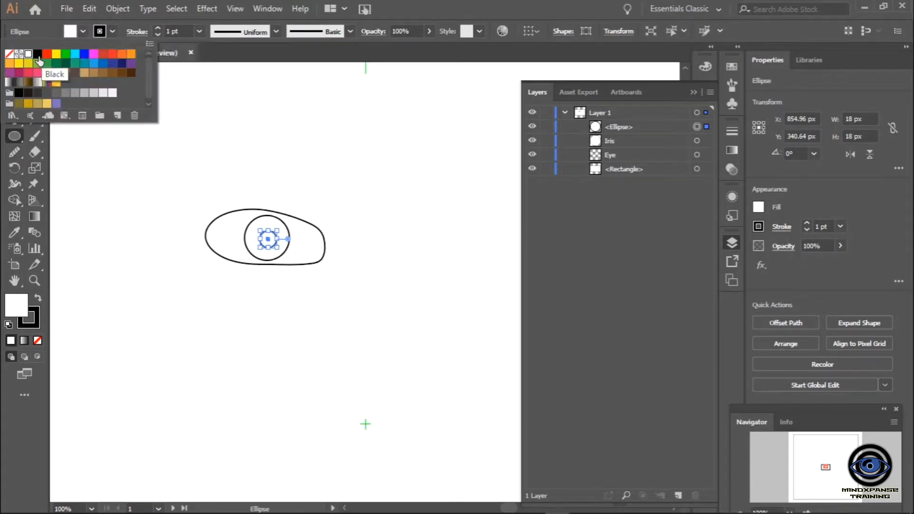
{"action": "left_click", "coordinate": [38, 61]}
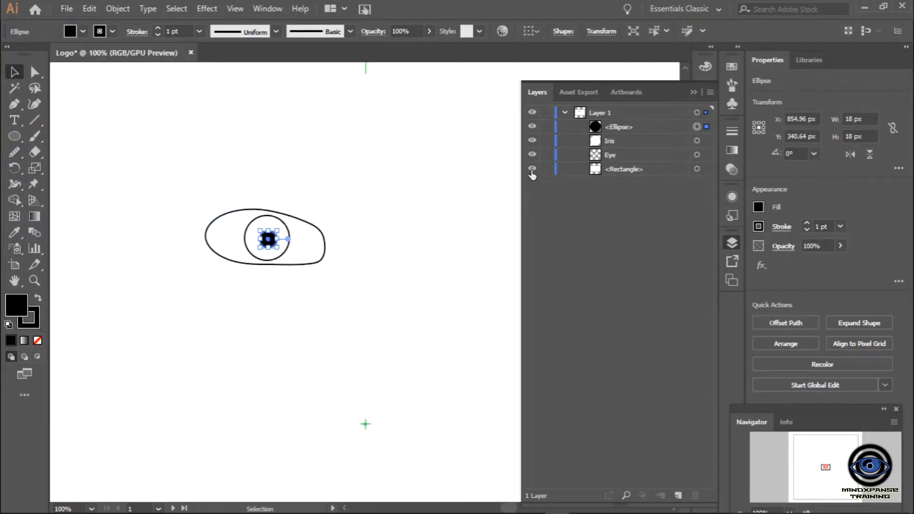
{"action": "left_click", "coordinate": [532, 169]}
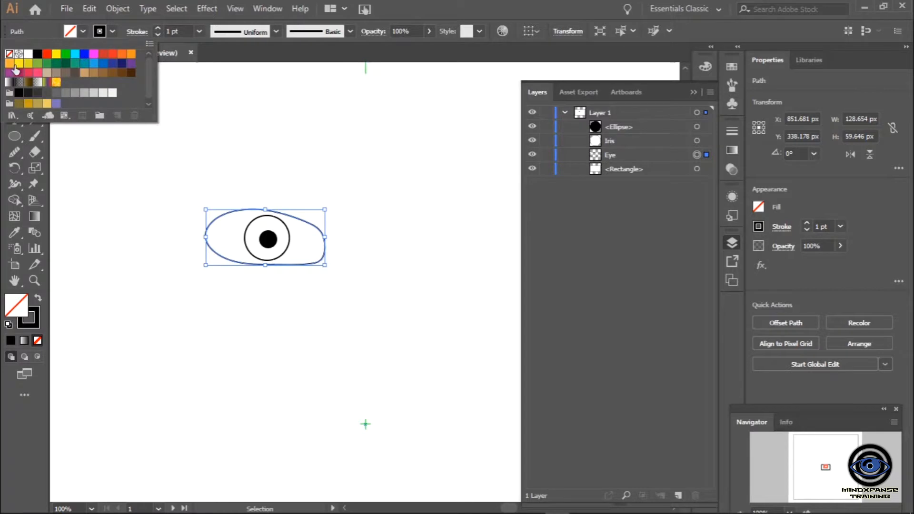
{"action": "mouse_move", "coordinate": [109, 99]}
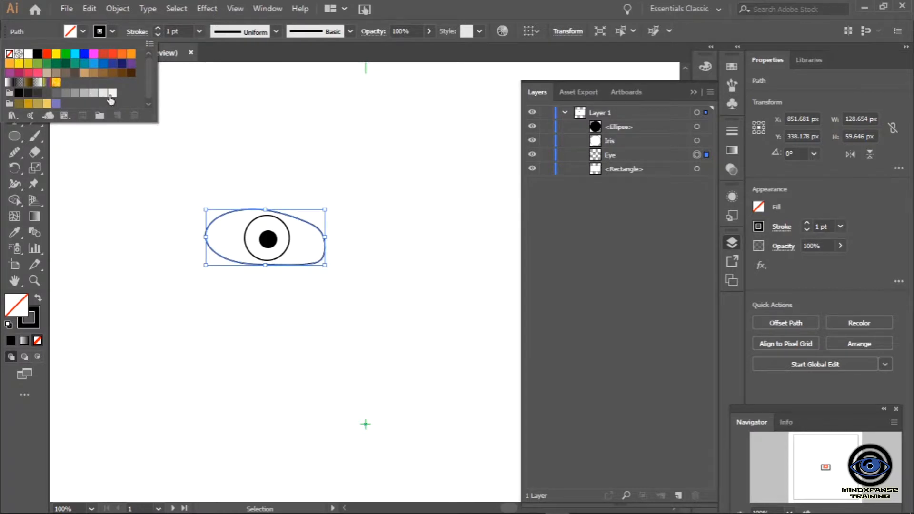
Fill the eye outline light grey-white and the iris circle blue from the Fill swatches
{"action": "left_click", "coordinate": [112, 92]}
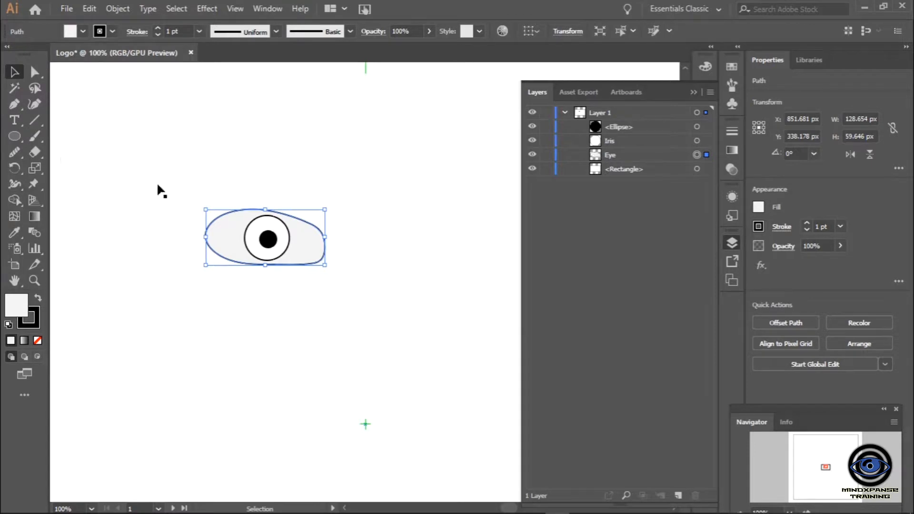
{"action": "left_click", "coordinate": [622, 169]}
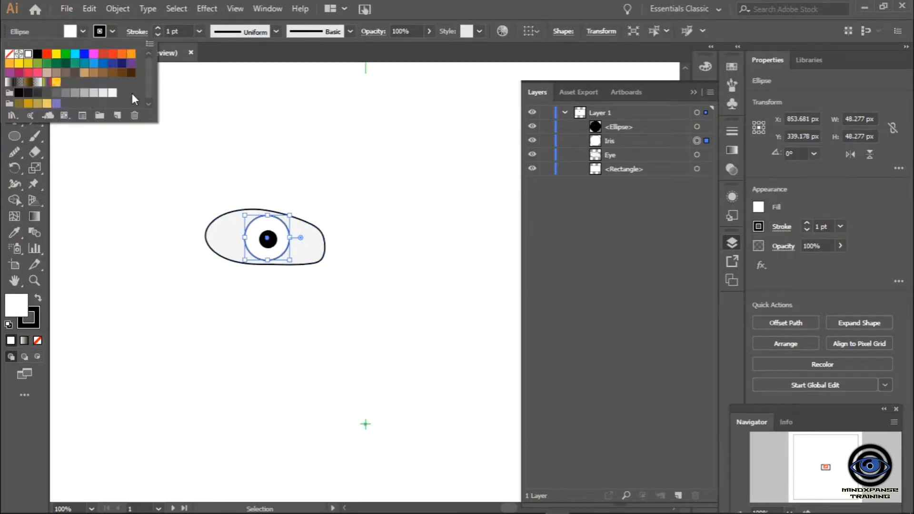
{"action": "left_click", "coordinate": [95, 63]}
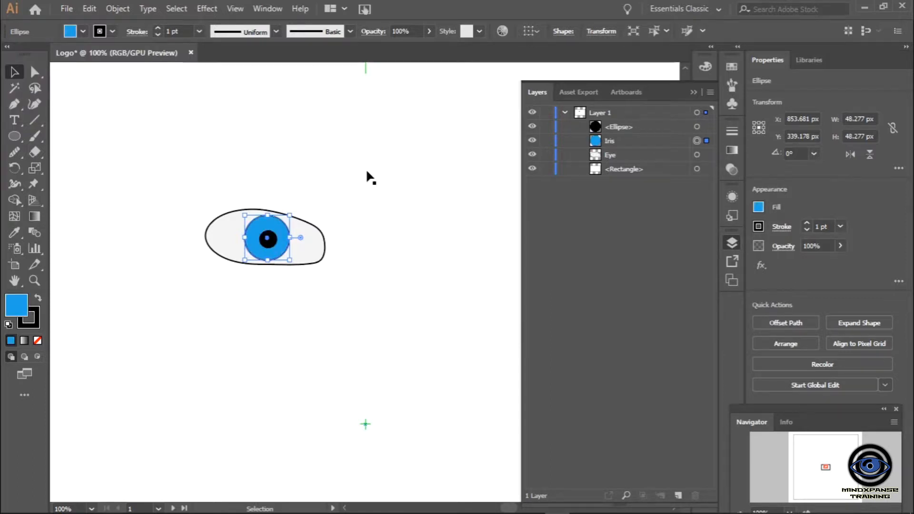
{"action": "mouse_move", "coordinate": [475, 210]}
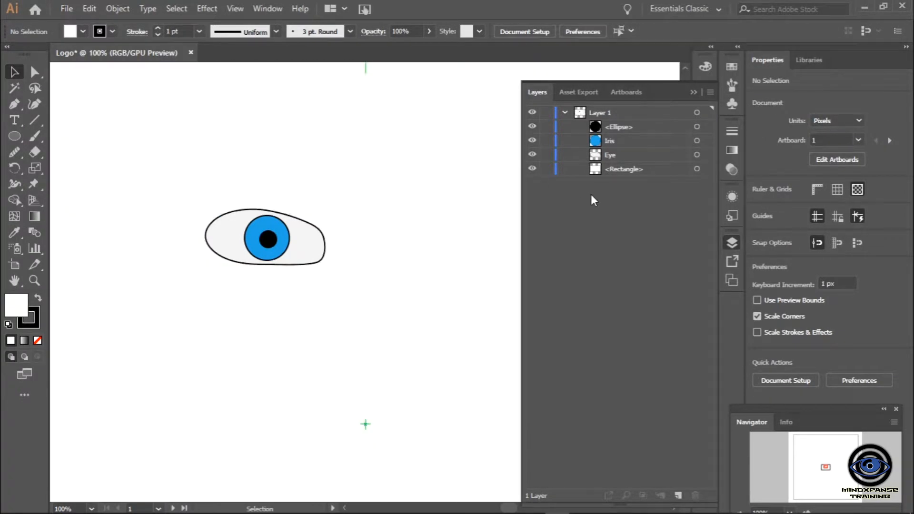
{"action": "mouse_move", "coordinate": [616, 127]}
{"action": "type", "text": "Pupil"}
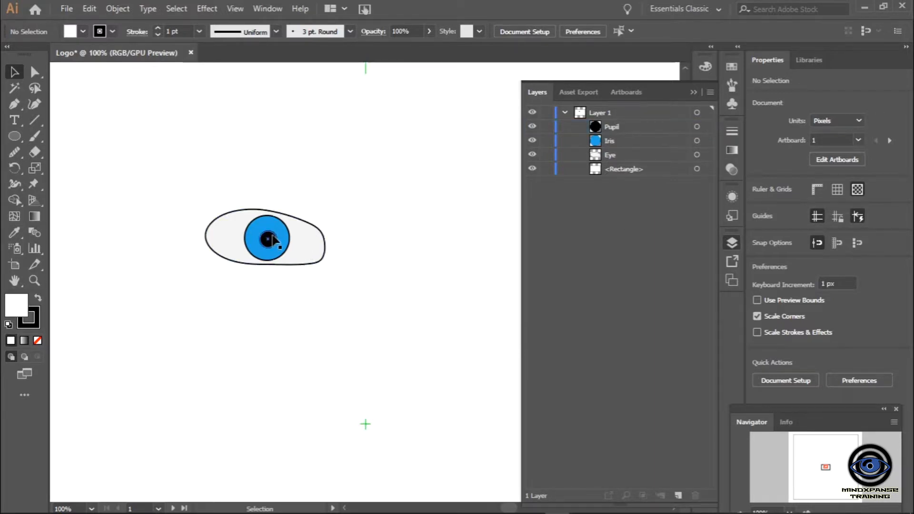
Select the renamed Pupil and the Iris items together in the Layers panel
{"action": "left_click", "coordinate": [266, 238]}
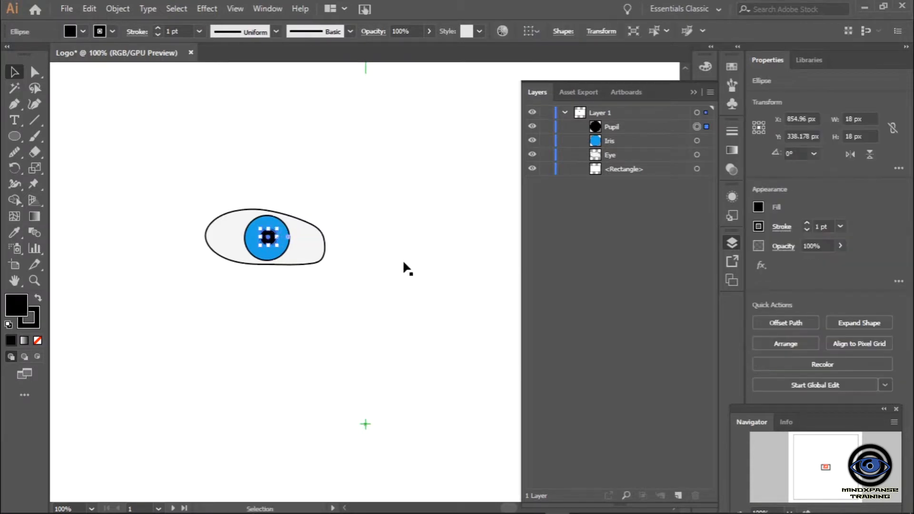
{"action": "left_click", "coordinate": [624, 169]}
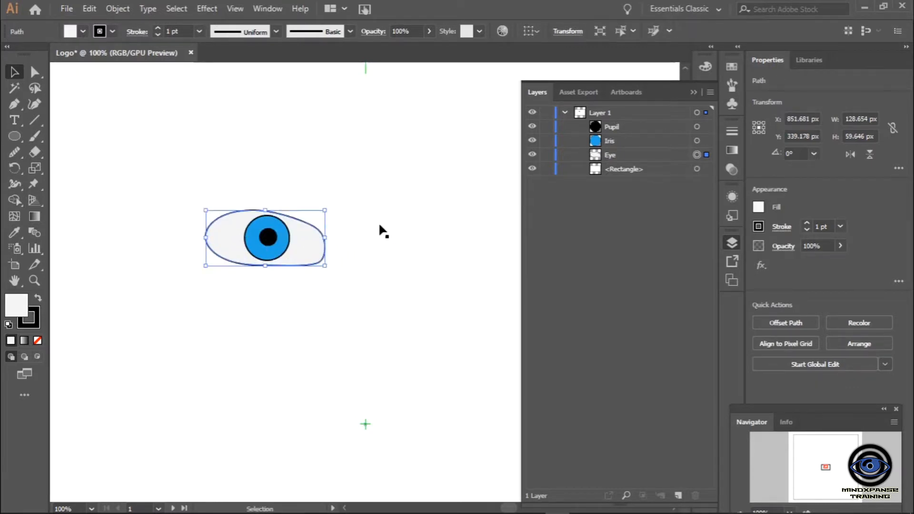
{"action": "left_click", "coordinate": [611, 127]}
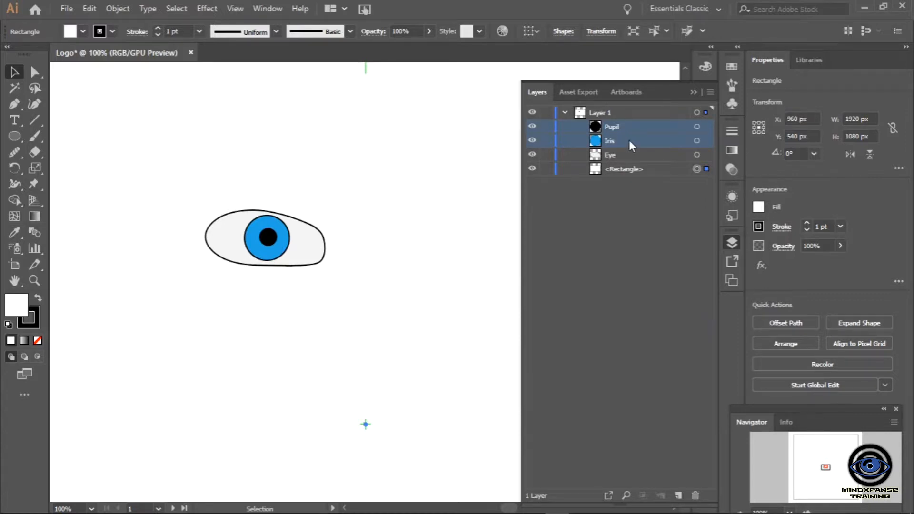
{"action": "mouse_move", "coordinate": [624, 32]}
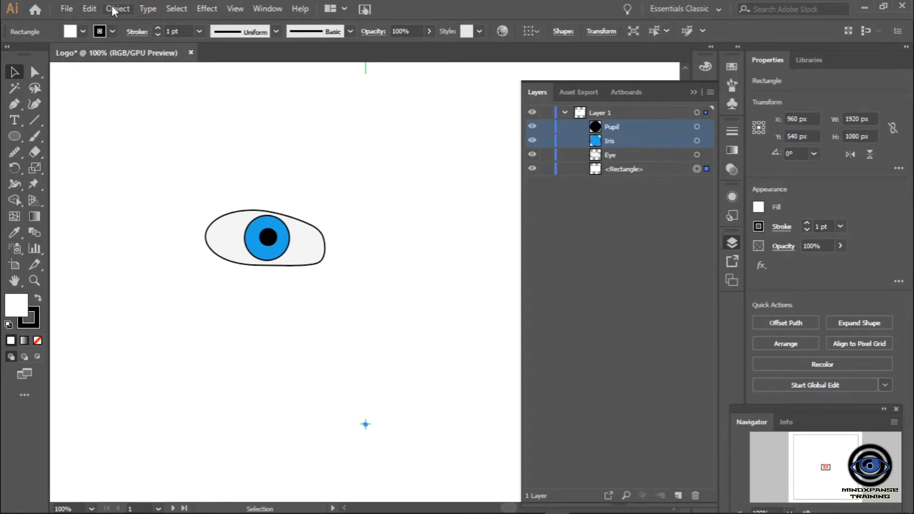
{"action": "left_click", "coordinate": [117, 9]}
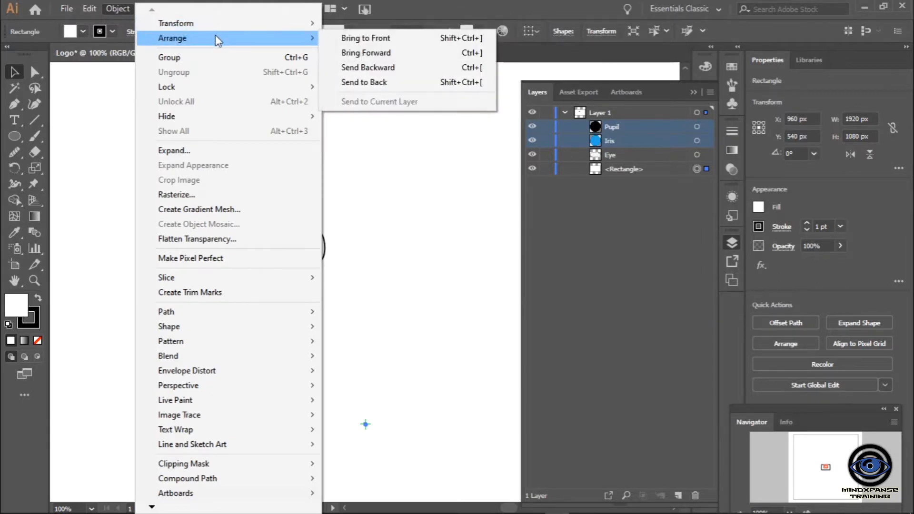
{"action": "mouse_move", "coordinate": [268, 277]}
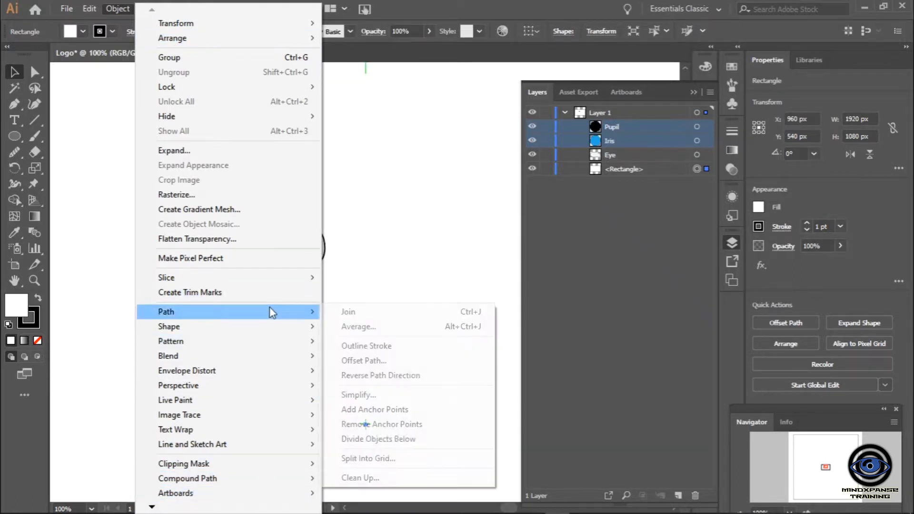
{"action": "mouse_move", "coordinate": [387, 374]}
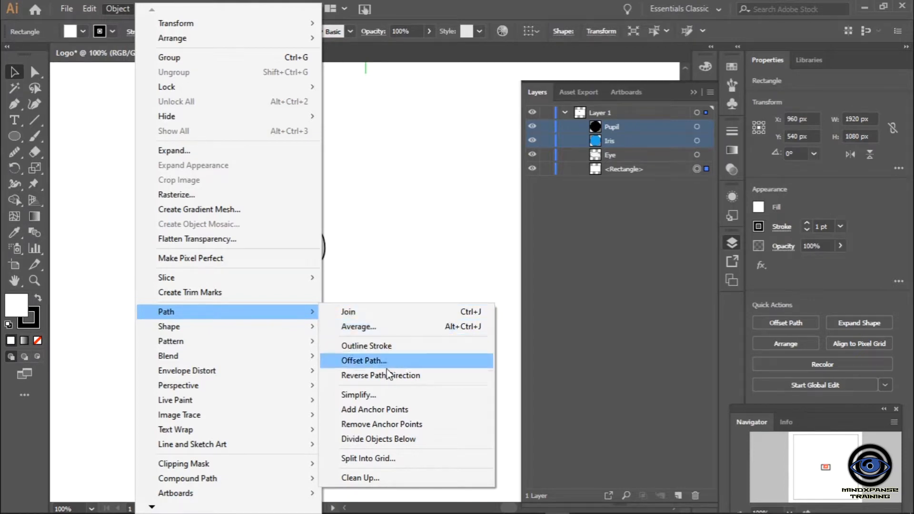
{"action": "mouse_move", "coordinate": [184, 393]}
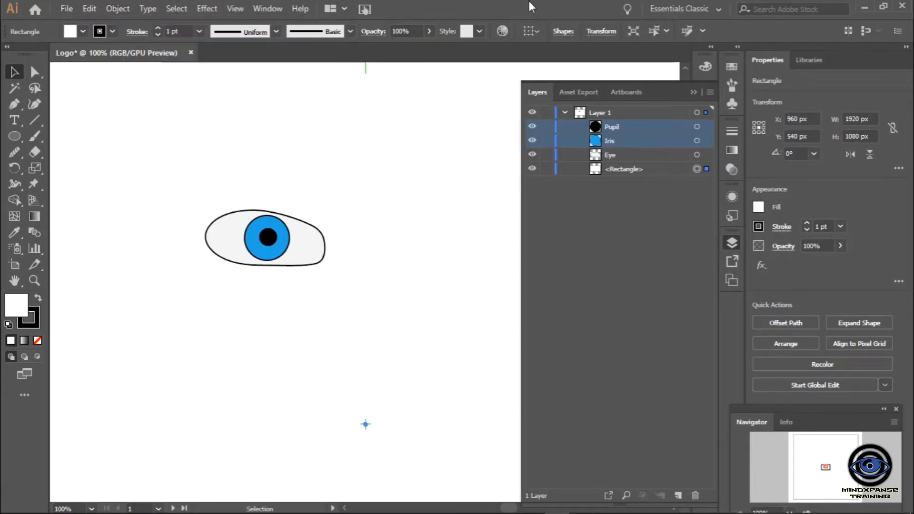
{"action": "mouse_move", "coordinate": [428, 227]}
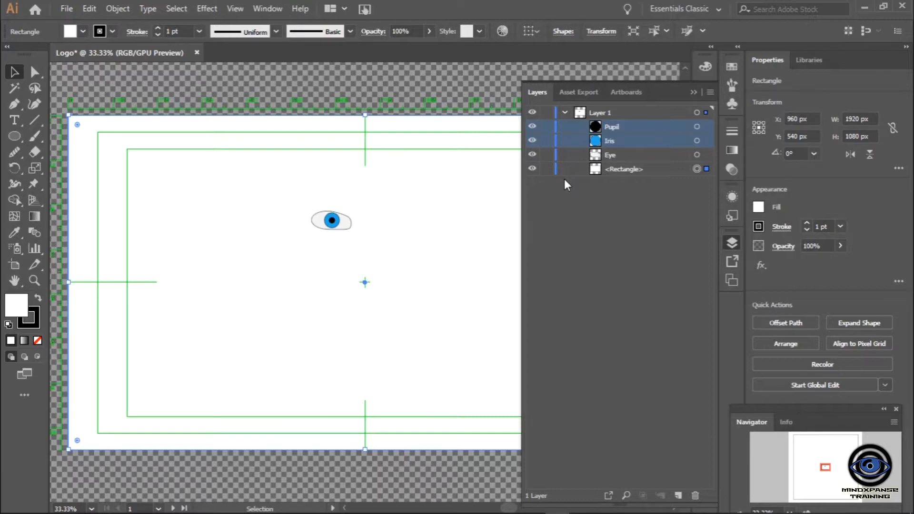
Hide the Layers panel, then bring it back from the right dock
{"action": "left_click", "coordinate": [694, 91]}
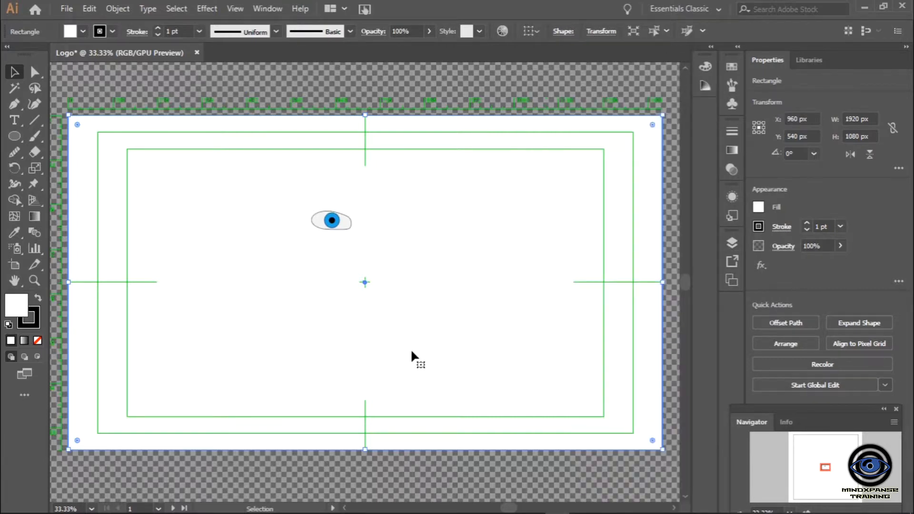
{"action": "mouse_move", "coordinate": [717, 291]}
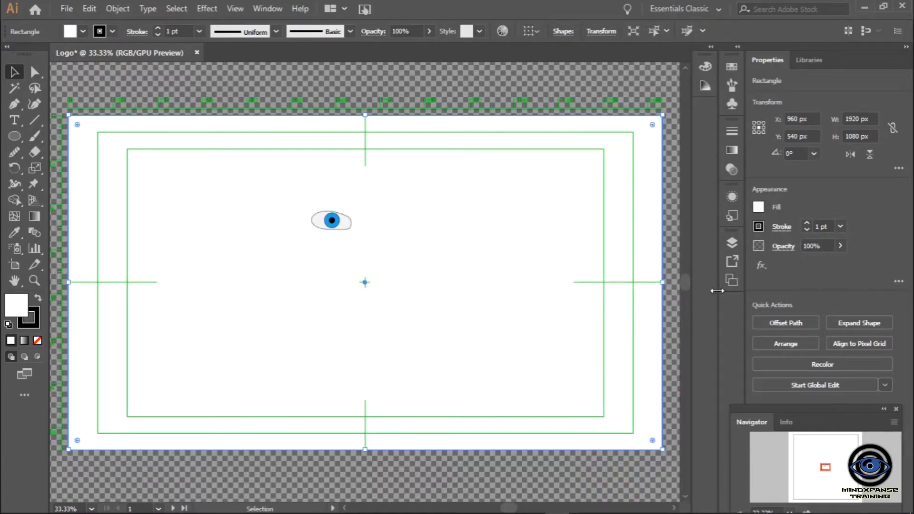
{"action": "left_click", "coordinate": [731, 243]}
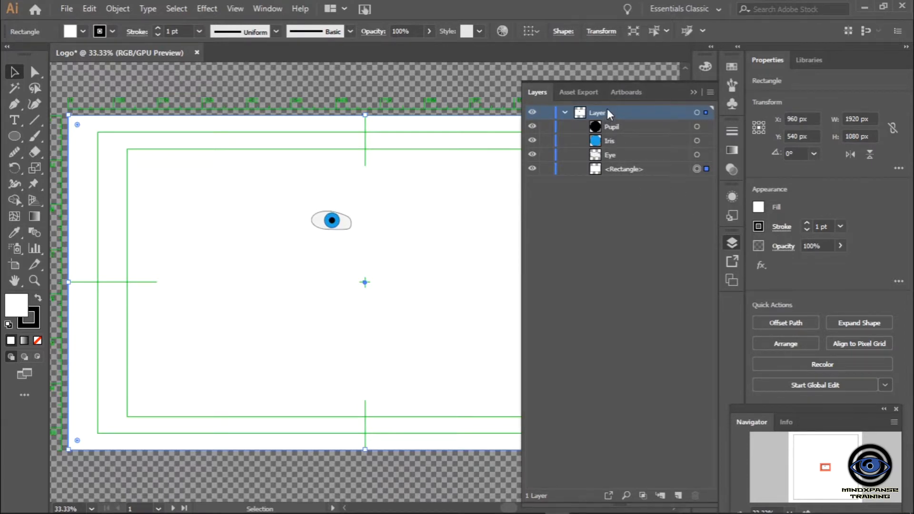
Rename the parent Layer 1 to Eye, then start renaming it again to Eye Ball
{"action": "double_click", "coordinate": [596, 112]}
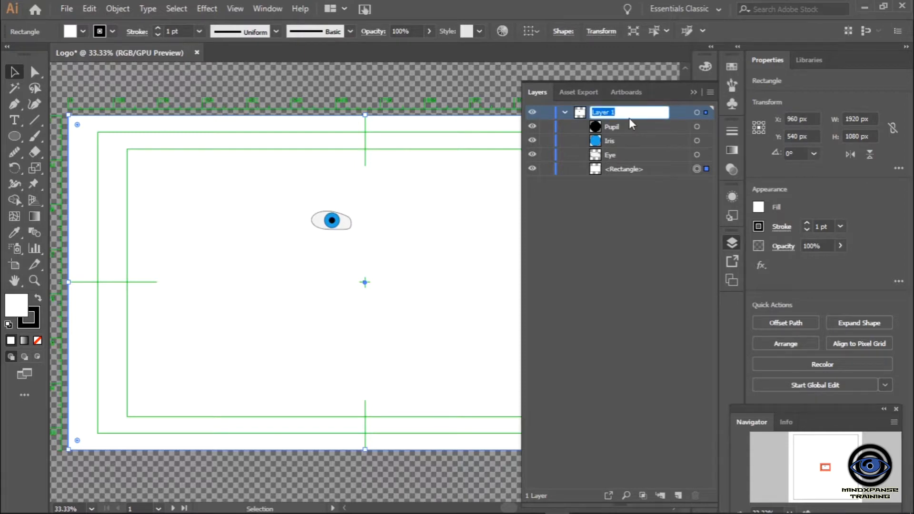
{"action": "type", "text": "Eye"}
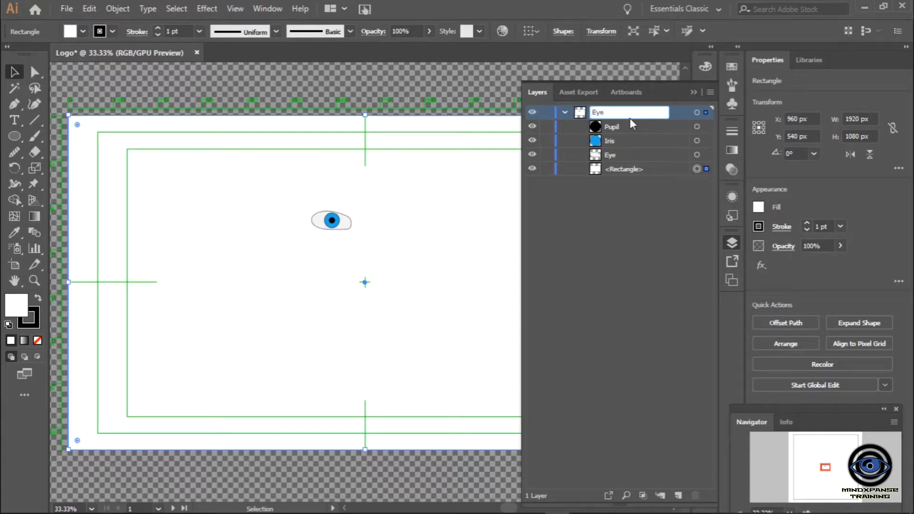
{"action": "left_click", "coordinate": [610, 154]}
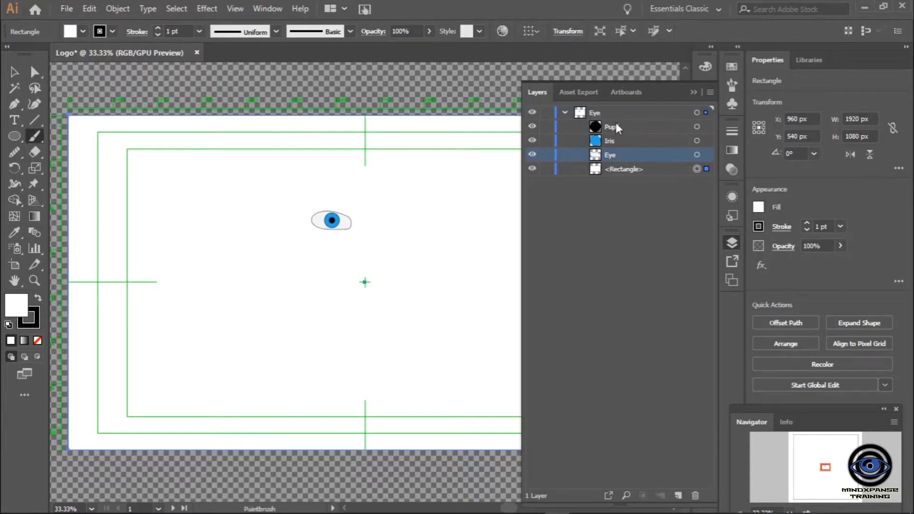
{"action": "double_click", "coordinate": [594, 113]}
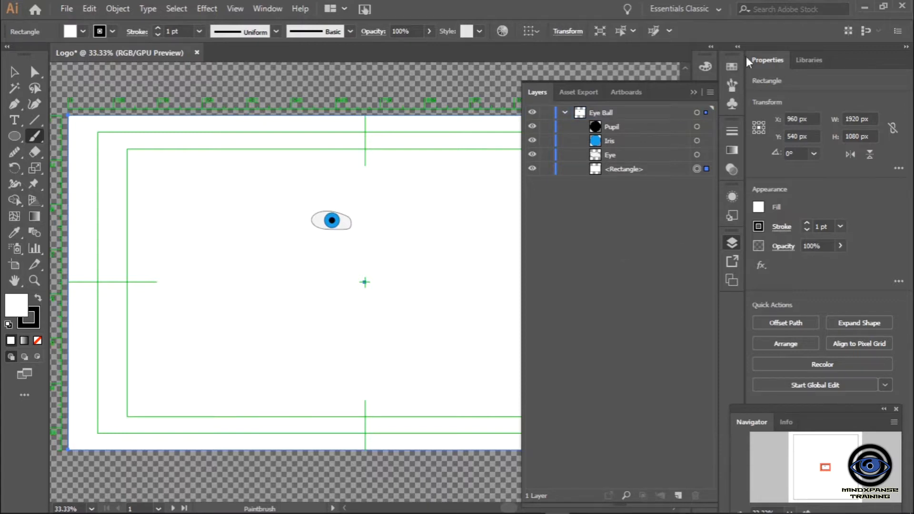
{"action": "mouse_move", "coordinate": [371, 238]}
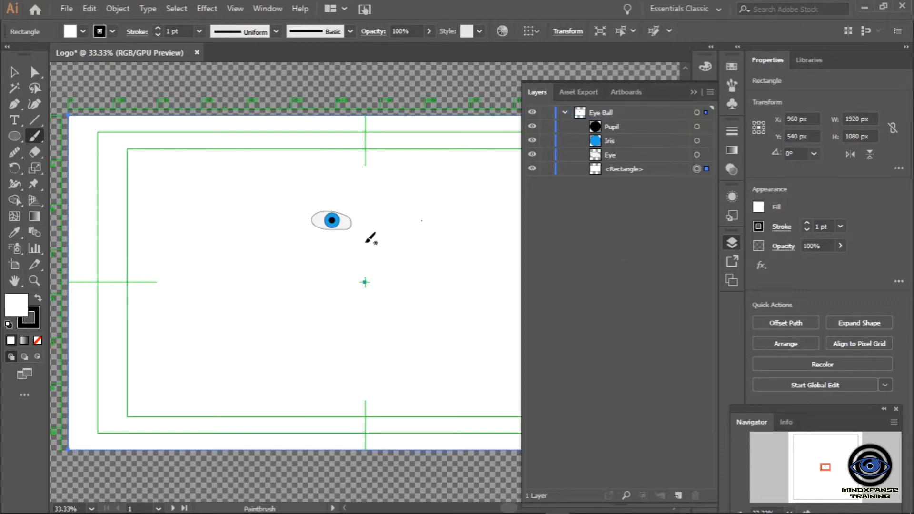
{"action": "mouse_move", "coordinate": [620, 65]}
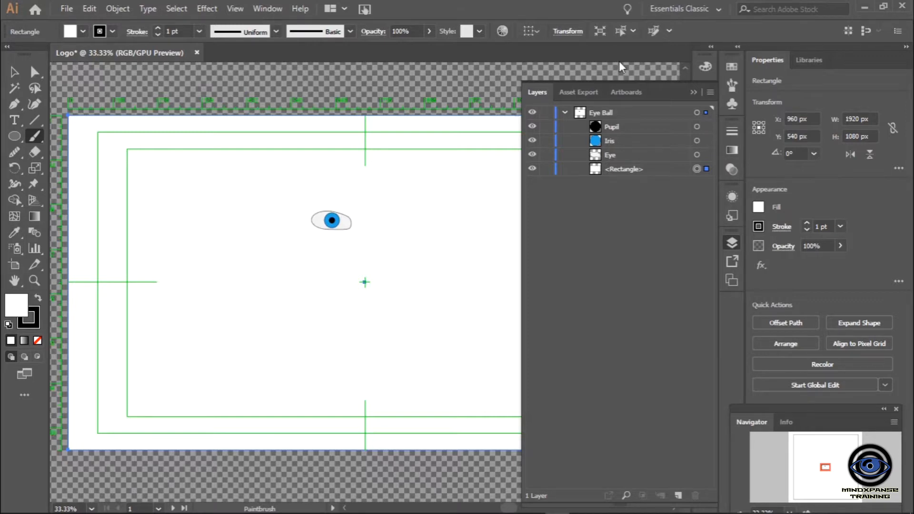
{"action": "mouse_move", "coordinate": [577, 113]}
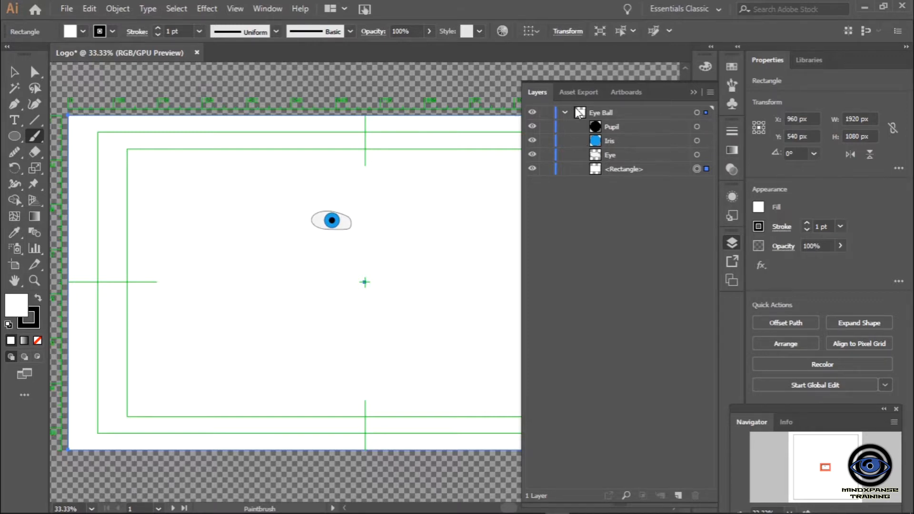
{"action": "mouse_move", "coordinate": [619, 175]}
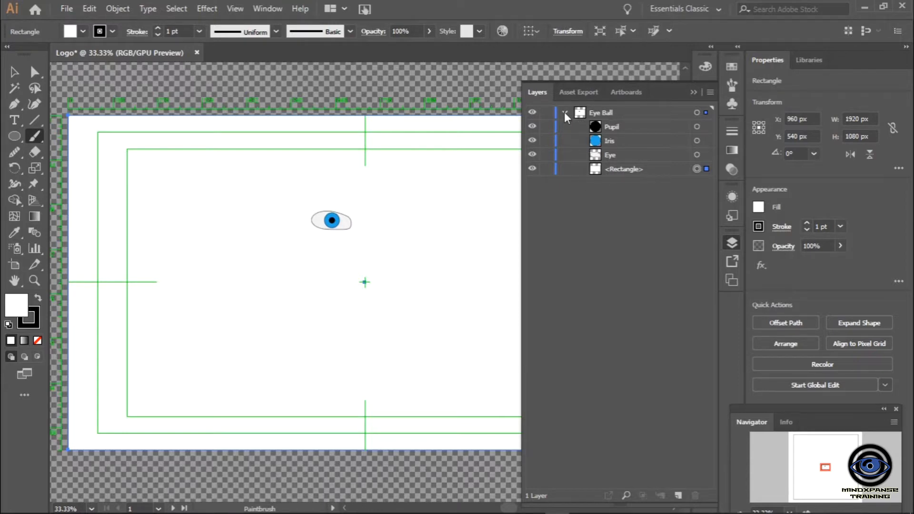
Add a new layer above Eye Ball and name it Background
{"action": "left_click", "coordinate": [564, 113]}
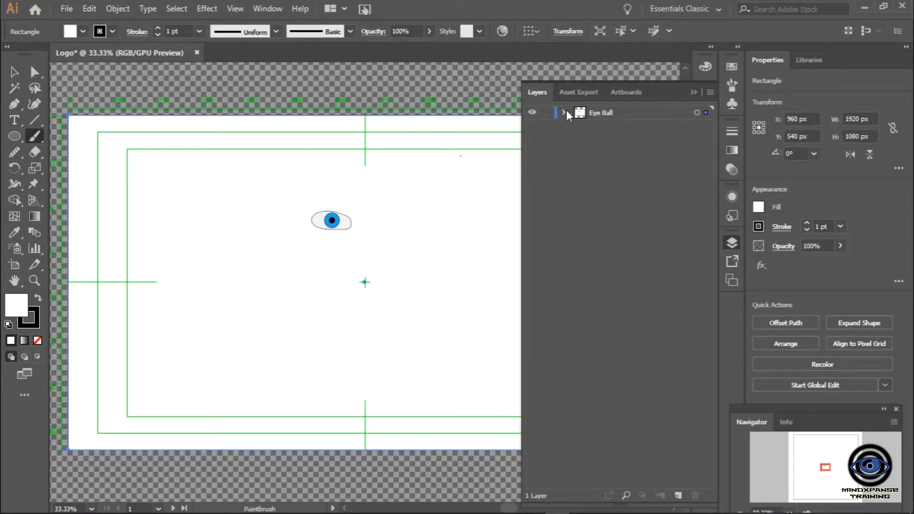
{"action": "left_click", "coordinate": [564, 113]}
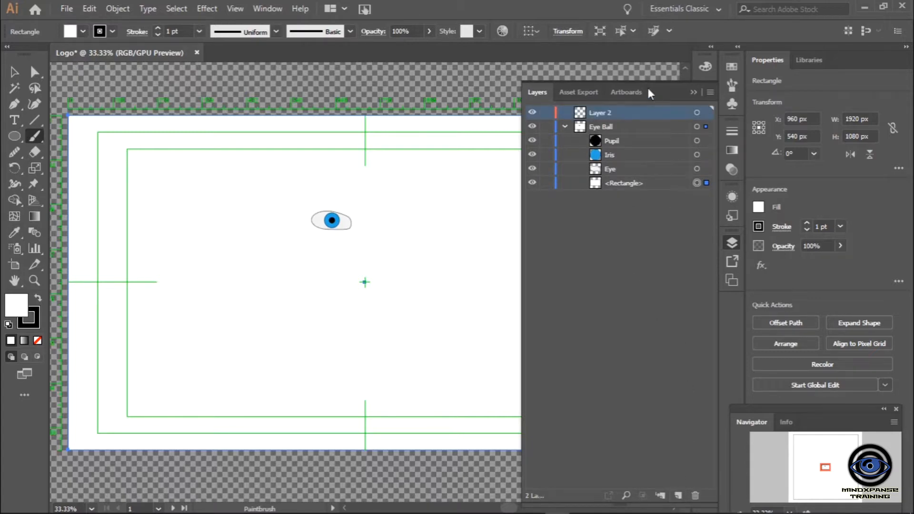
{"action": "double_click", "coordinate": [601, 112]}
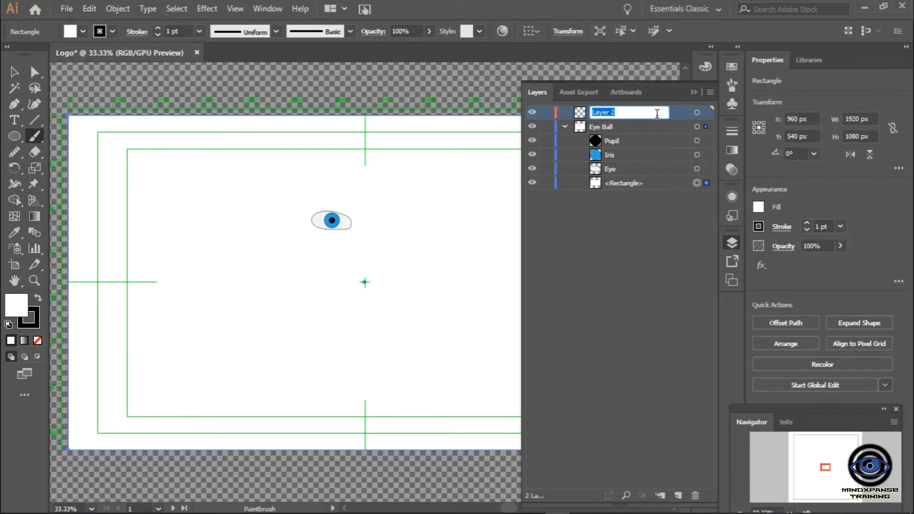
{"action": "type", "text": "Background"}
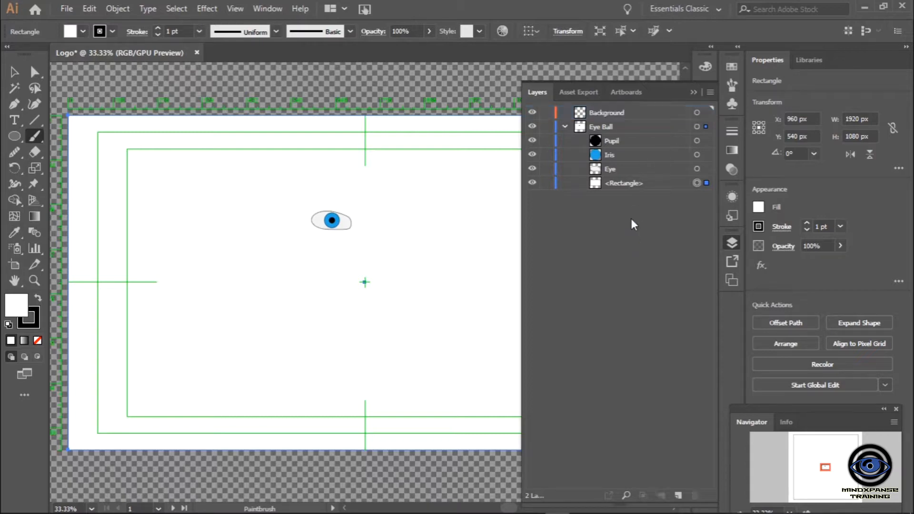
Move Eye Ball above Background and put the white rectangle into the Background layer
{"action": "left_click", "coordinate": [565, 126]}
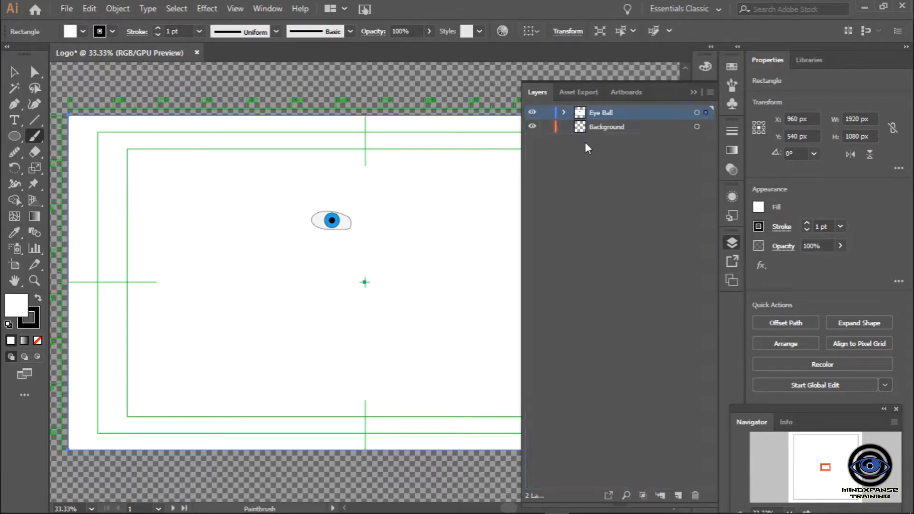
{"action": "left_click", "coordinate": [563, 112]}
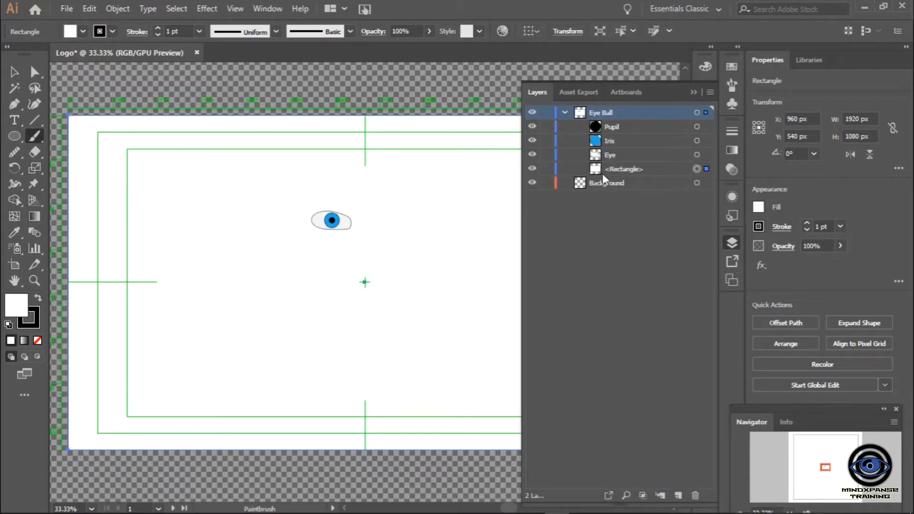
{"action": "left_click", "coordinate": [606, 182]}
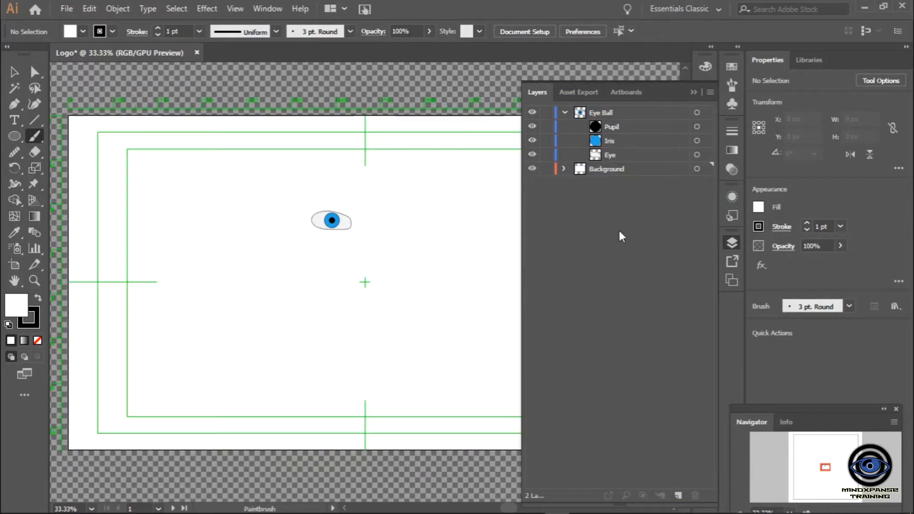
{"action": "left_click", "coordinate": [565, 113]}
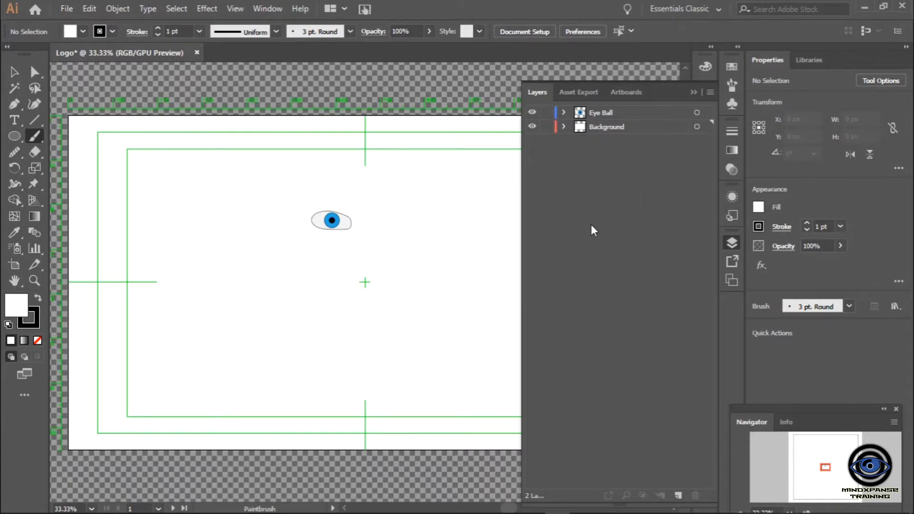
Duplicate the Eye Ball layer, creating Eye Ball copy above it
{"action": "left_click", "coordinate": [600, 113]}
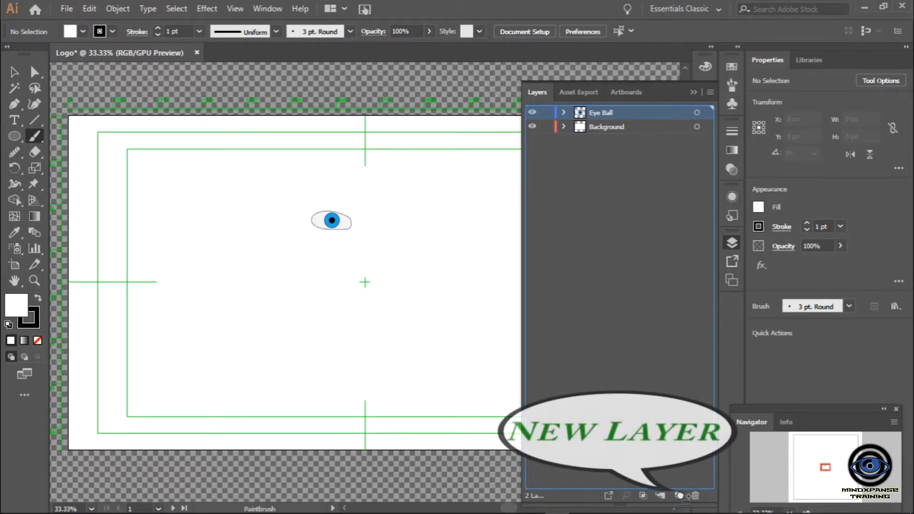
{"action": "left_click", "coordinate": [678, 495]}
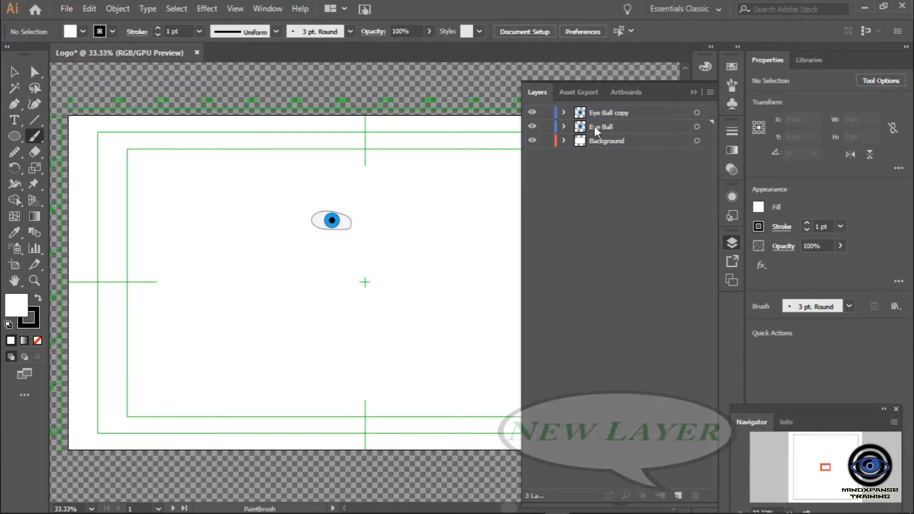
Rename the original Eye Ball layer to Left Eye Ball via Layer Options
{"action": "left_click", "coordinate": [600, 126]}
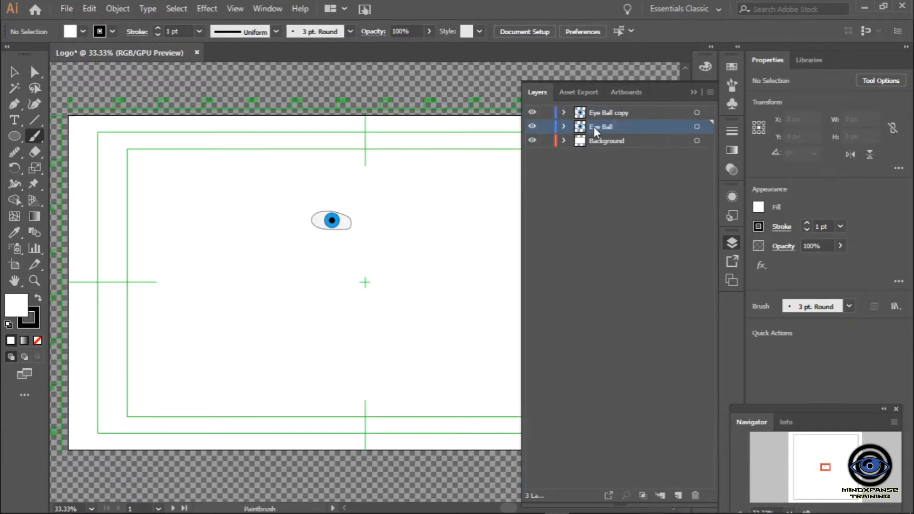
{"action": "double_click", "coordinate": [601, 127]}
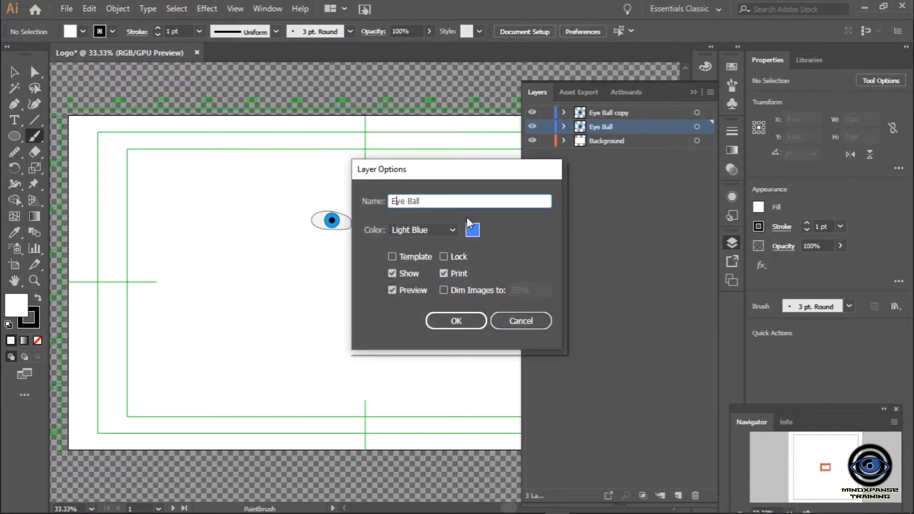
{"action": "type", "text": "Left"}
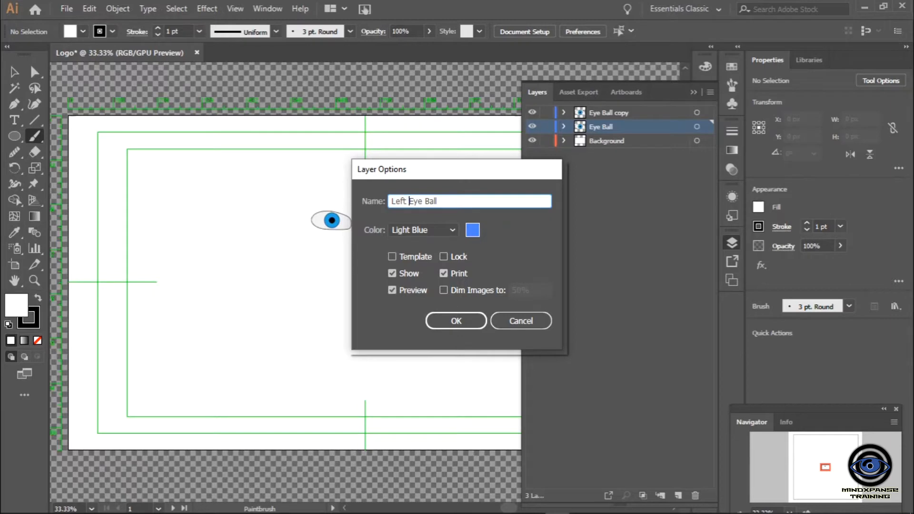
{"action": "left_click", "coordinate": [456, 321]}
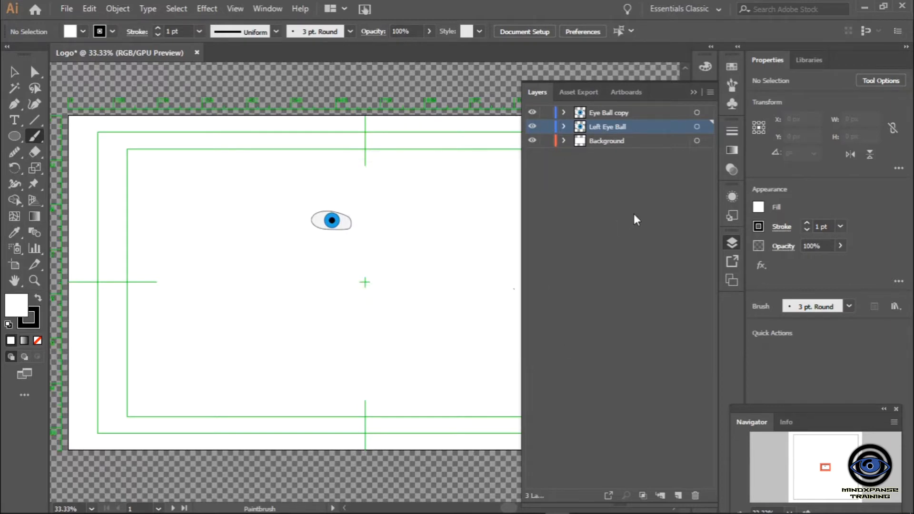
Rename the Eye Ball copy layer to Right Eye Ball and clear the layer selection
{"action": "double_click", "coordinate": [609, 112]}
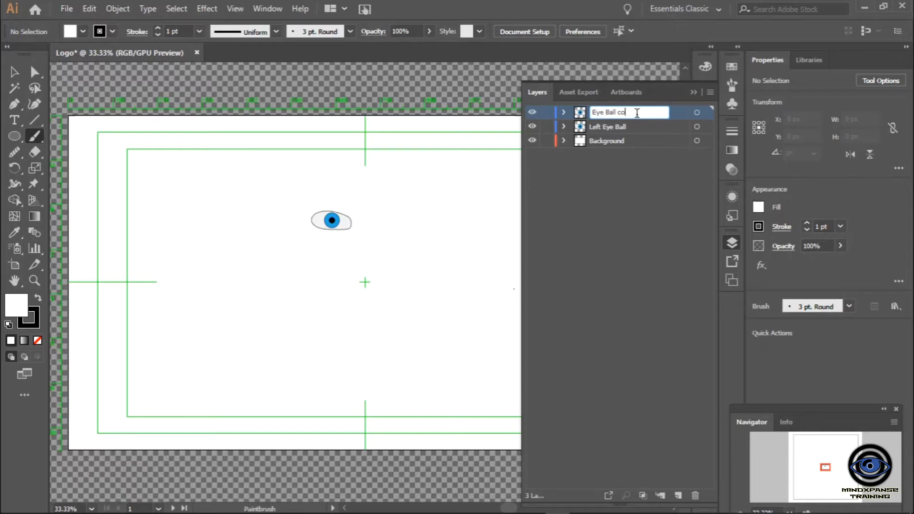
{"action": "key", "text": "Backspace"}
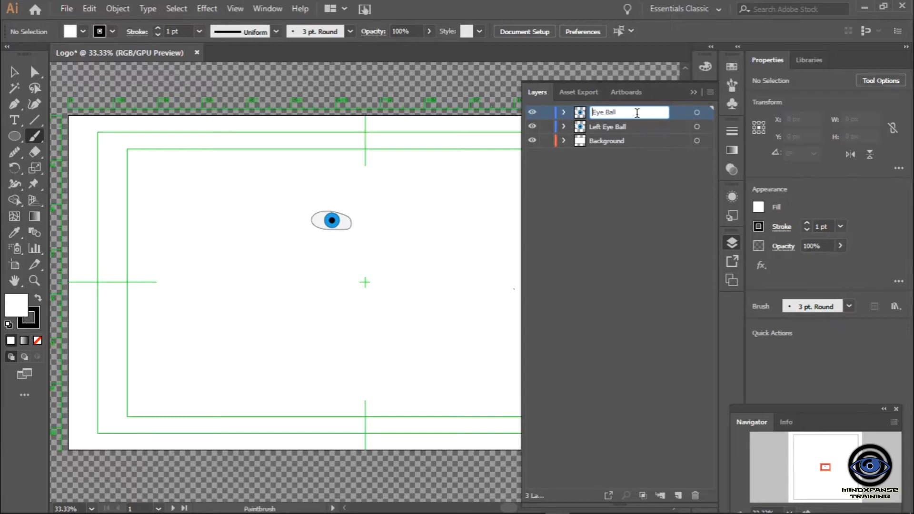
{"action": "type", "text": "right"}
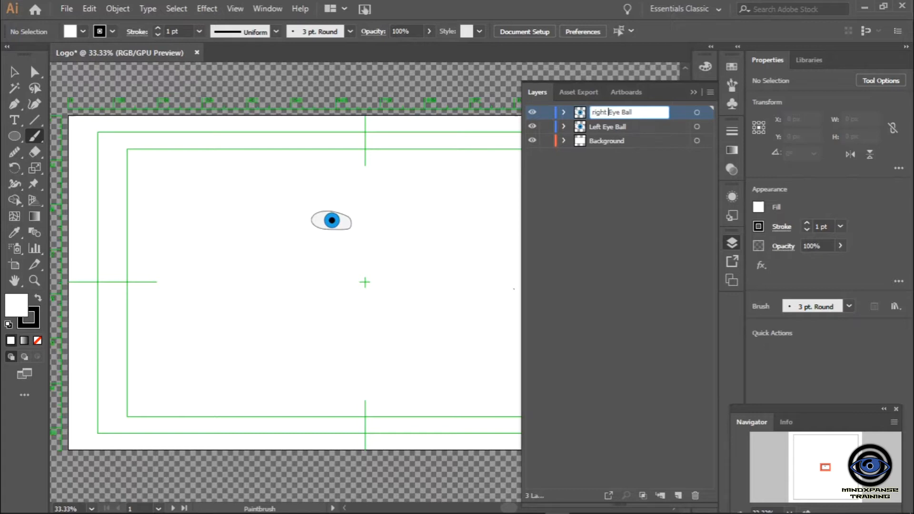
{"action": "type", "text": "Eye Ball"}
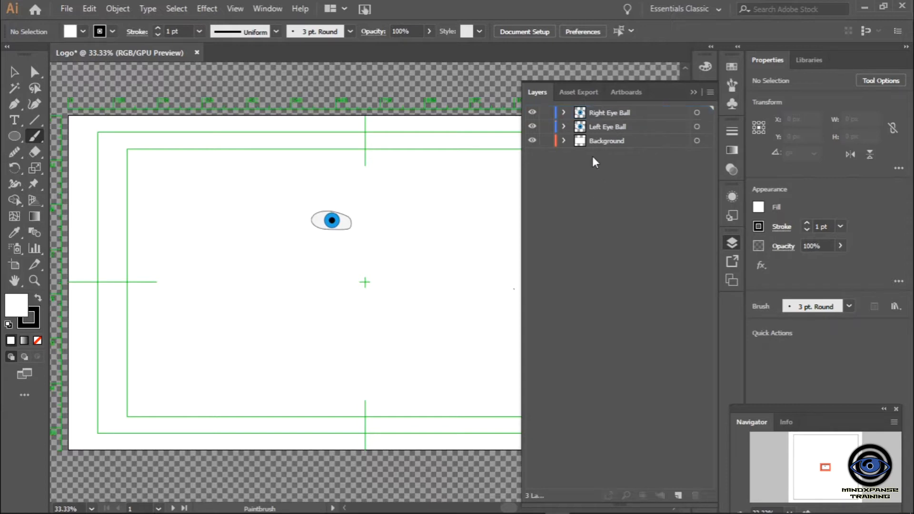
{"action": "double_click", "coordinate": [609, 113]}
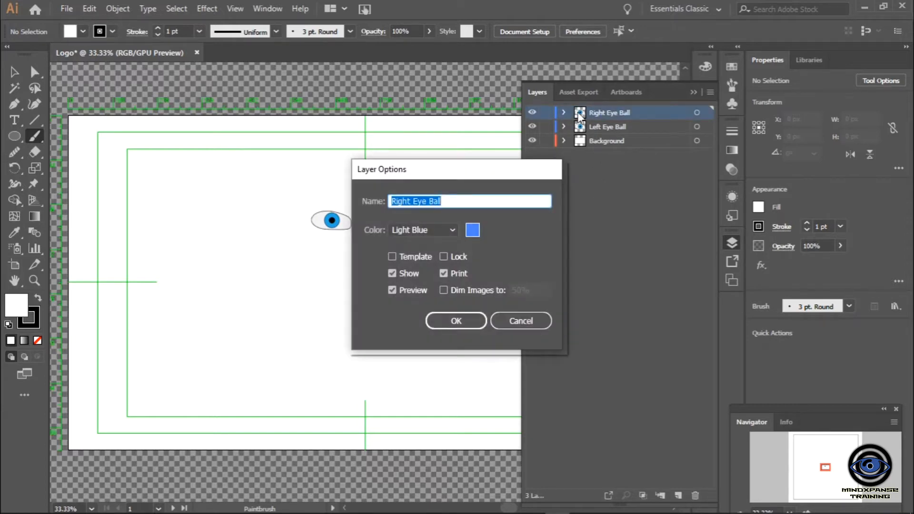
{"action": "mouse_move", "coordinate": [441, 212]}
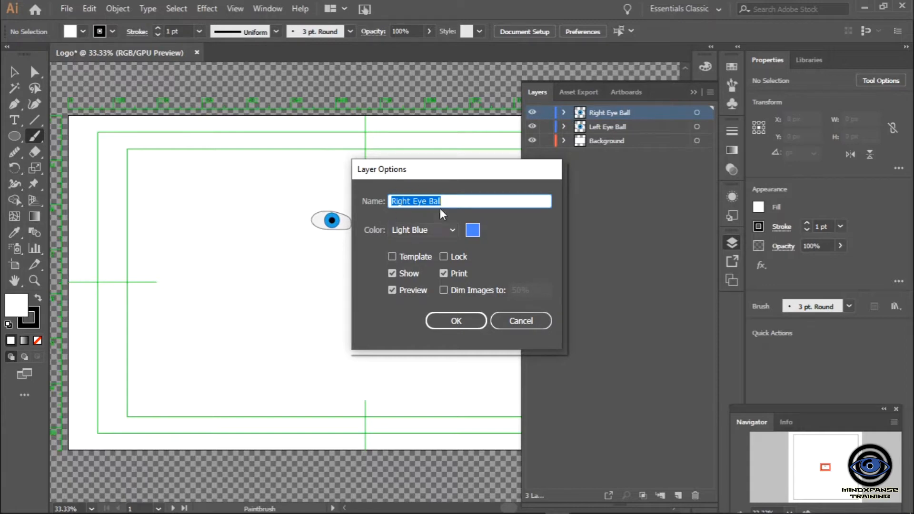
{"action": "left_click", "coordinate": [456, 321]}
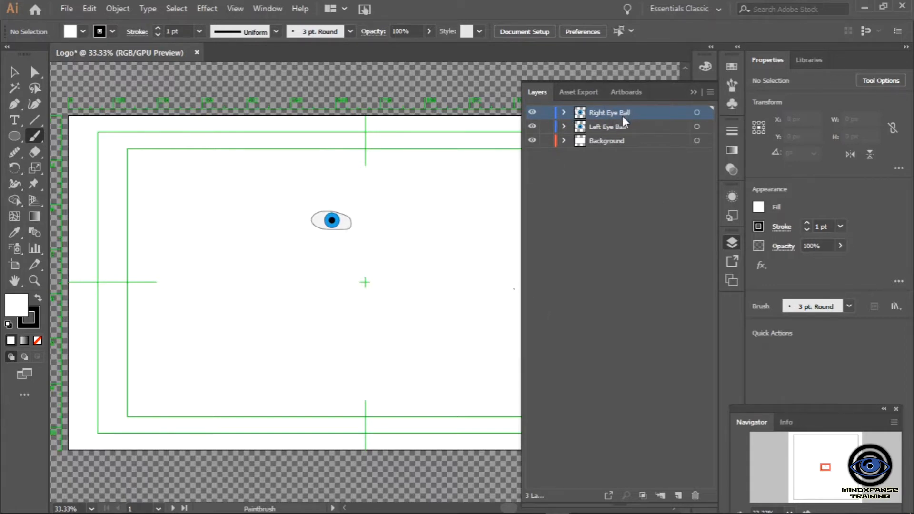
{"action": "left_click", "coordinate": [615, 223]}
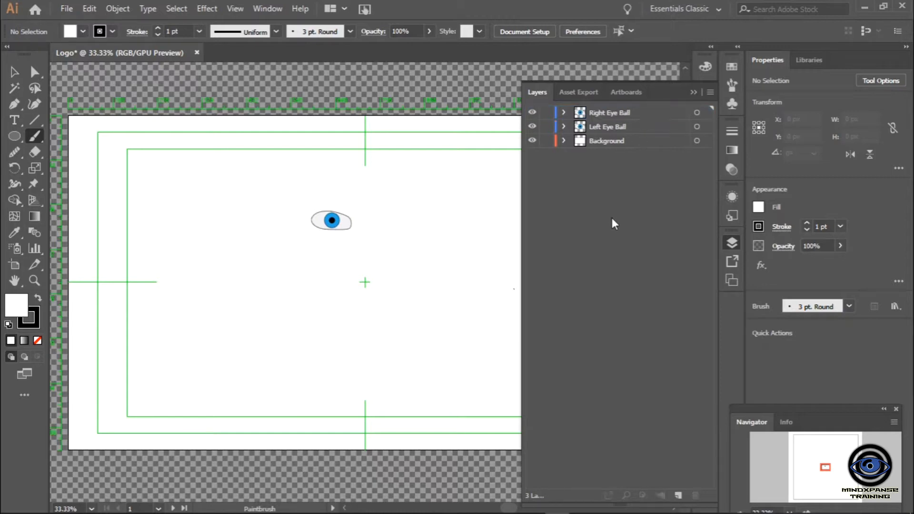
{"action": "mouse_move", "coordinate": [539, 165]}
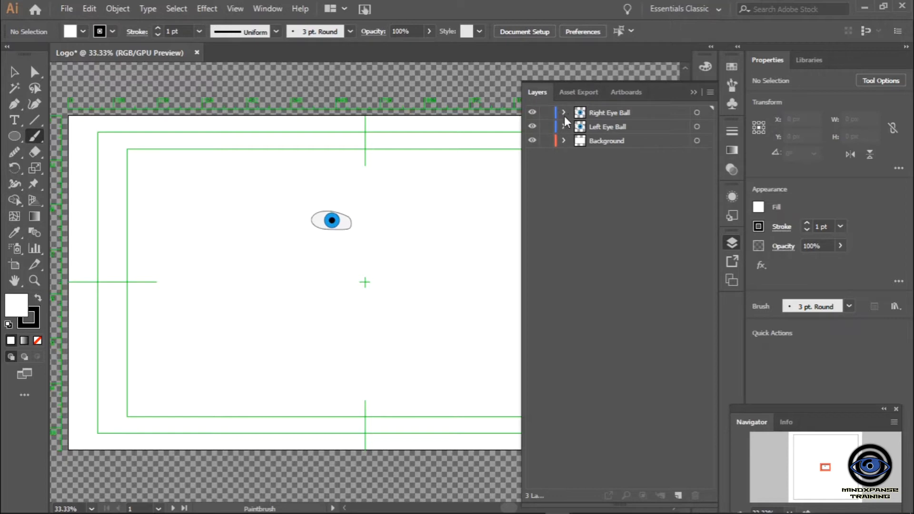
Show only the Right Eye Ball layer and pick its eye artwork on the artboard
{"action": "left_click", "coordinate": [531, 141]}
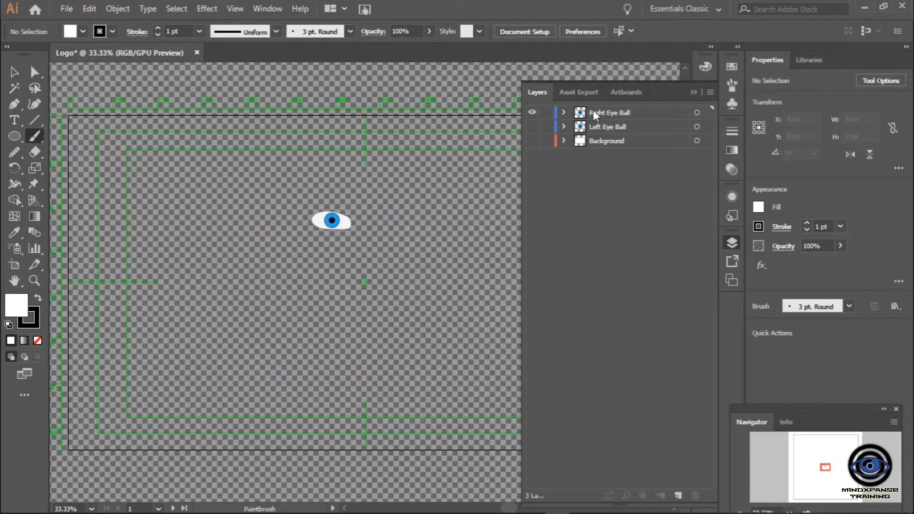
{"action": "left_click", "coordinate": [609, 112]}
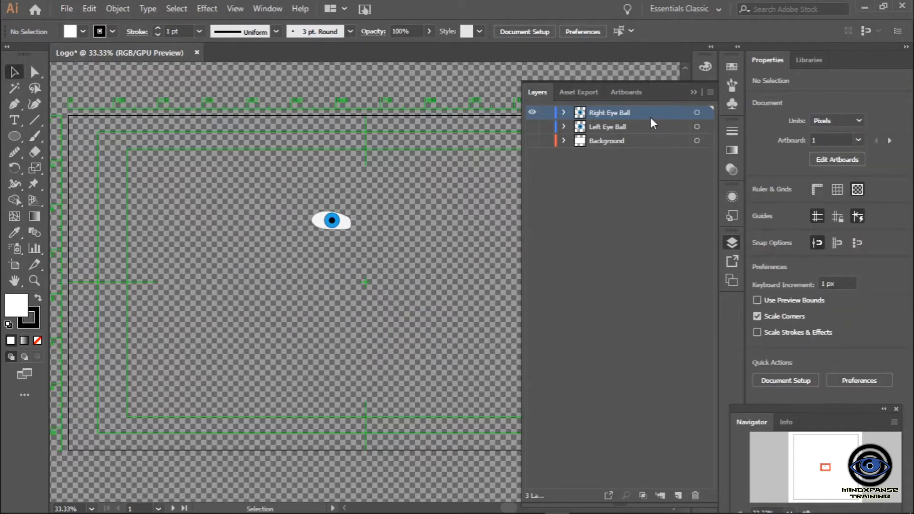
{"action": "mouse_move", "coordinate": [326, 212]}
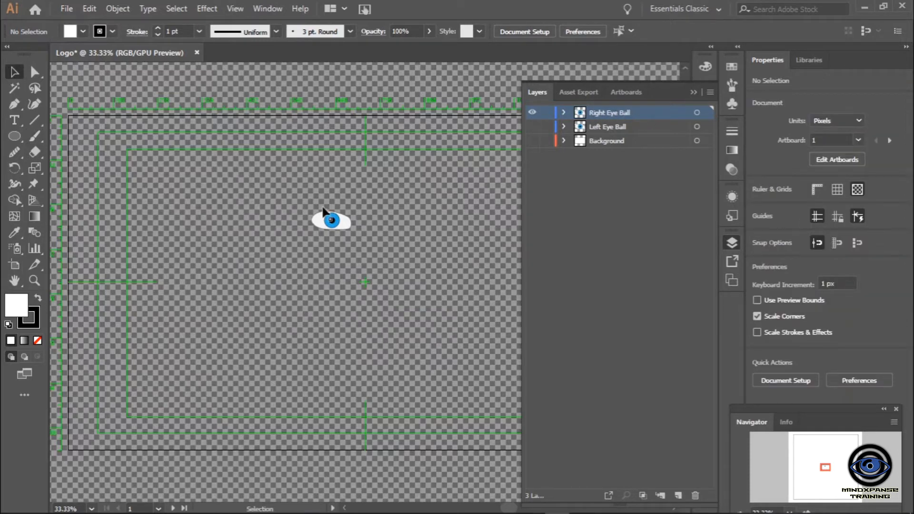
{"action": "left_click", "coordinate": [117, 9]}
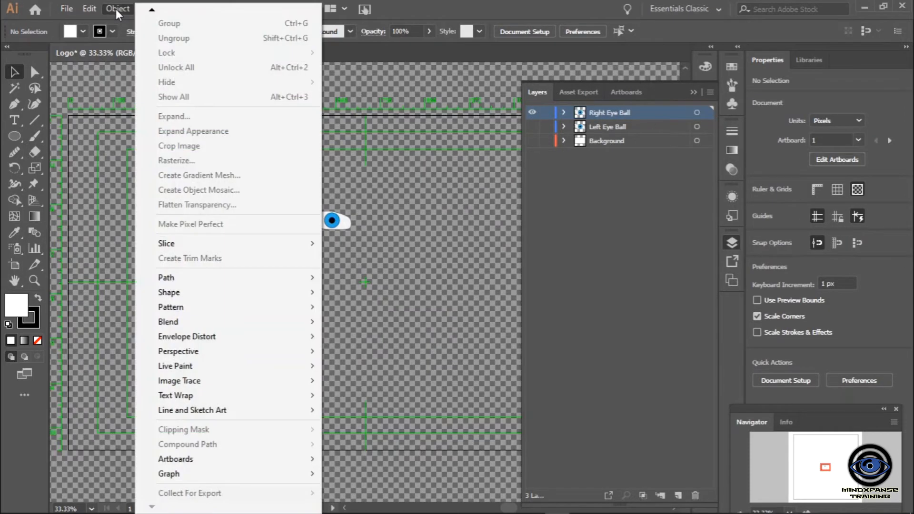
{"action": "left_click", "coordinate": [332, 220]}
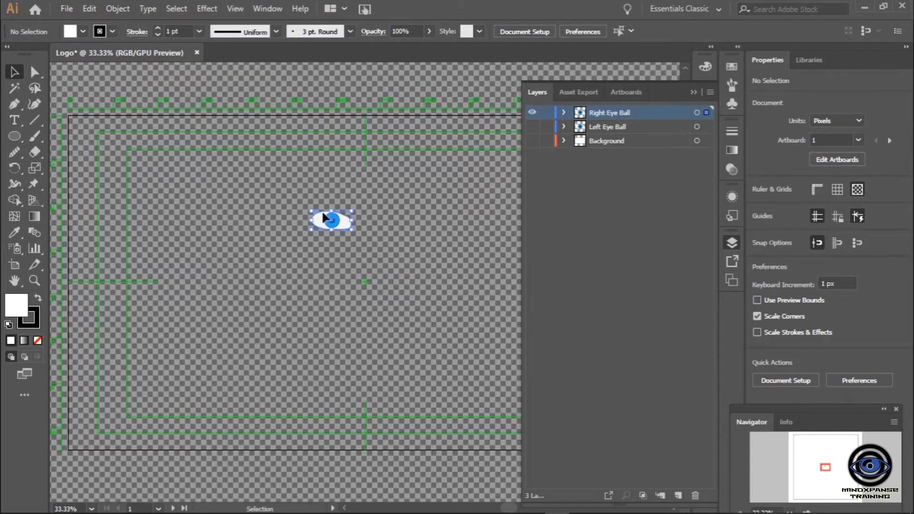
{"action": "left_click", "coordinate": [331, 220]}
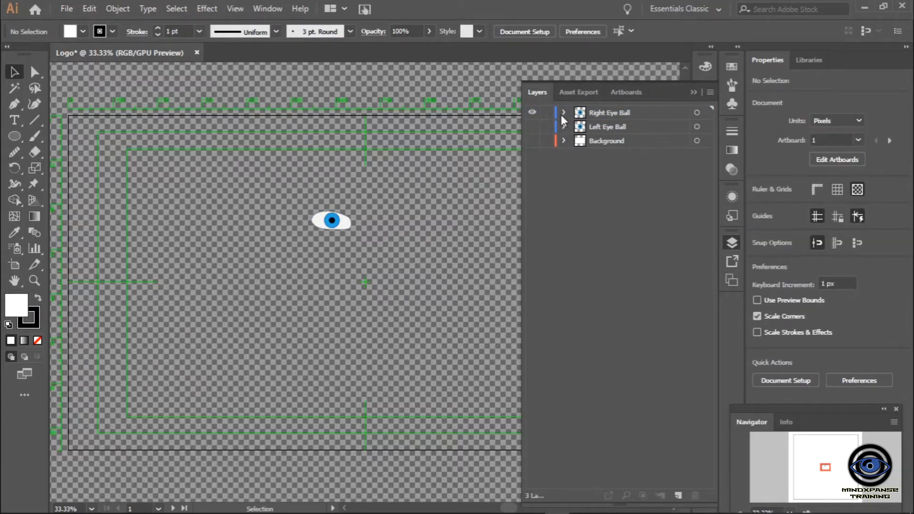
Select all artwork on the Right Eye Ball layer via its target circle
{"action": "left_click", "coordinate": [563, 113]}
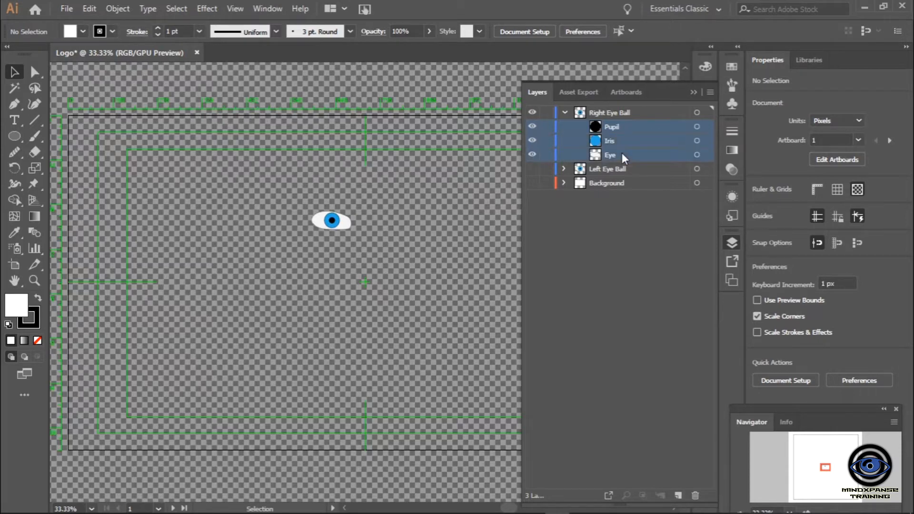
{"action": "left_click", "coordinate": [563, 113]}
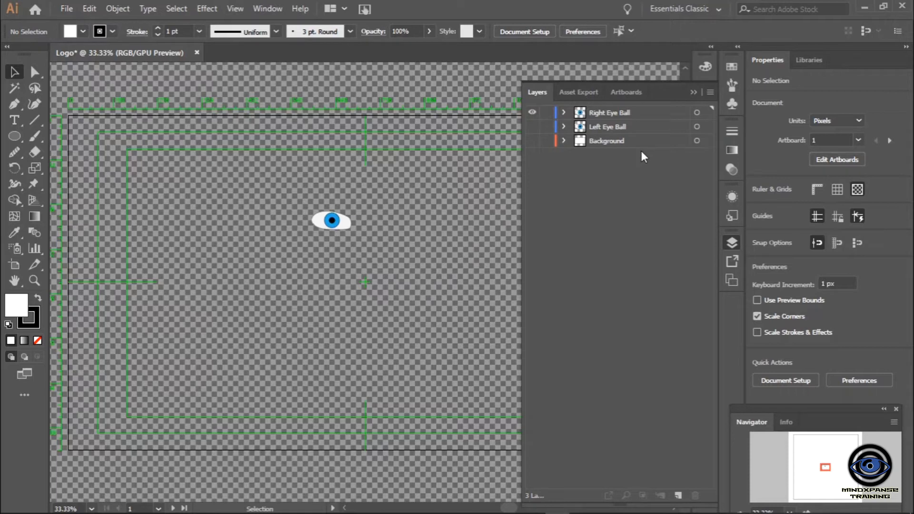
{"action": "mouse_move", "coordinate": [697, 115]}
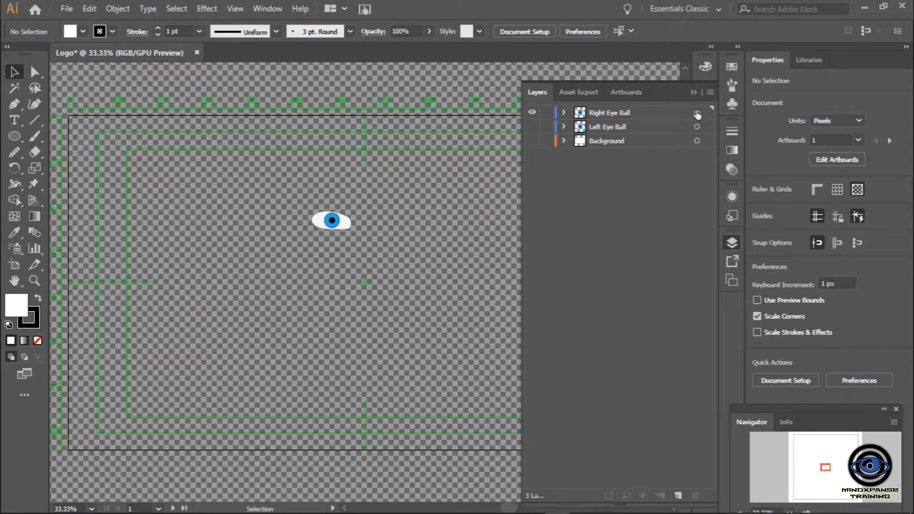
{"action": "left_click", "coordinate": [697, 113]}
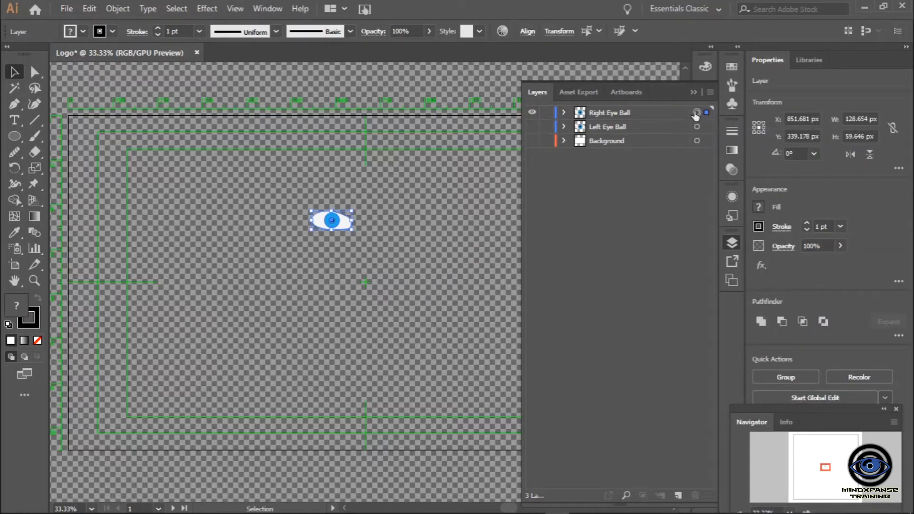
{"action": "mouse_move", "coordinate": [261, 308]}
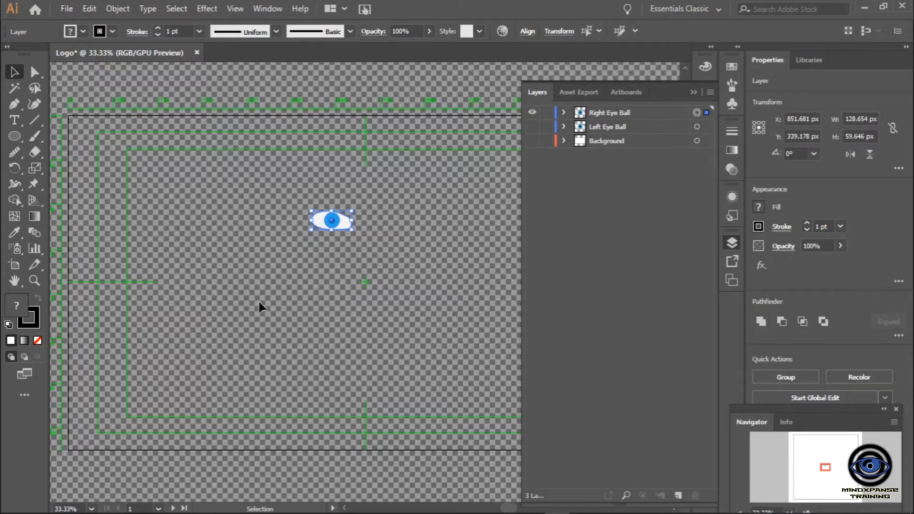
{"action": "left_click", "coordinate": [118, 9]}
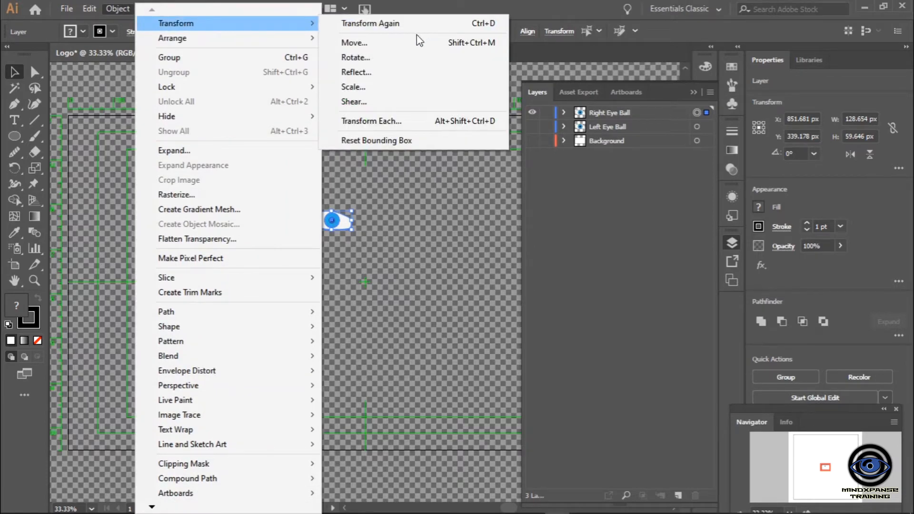
{"action": "mouse_move", "coordinate": [407, 58]}
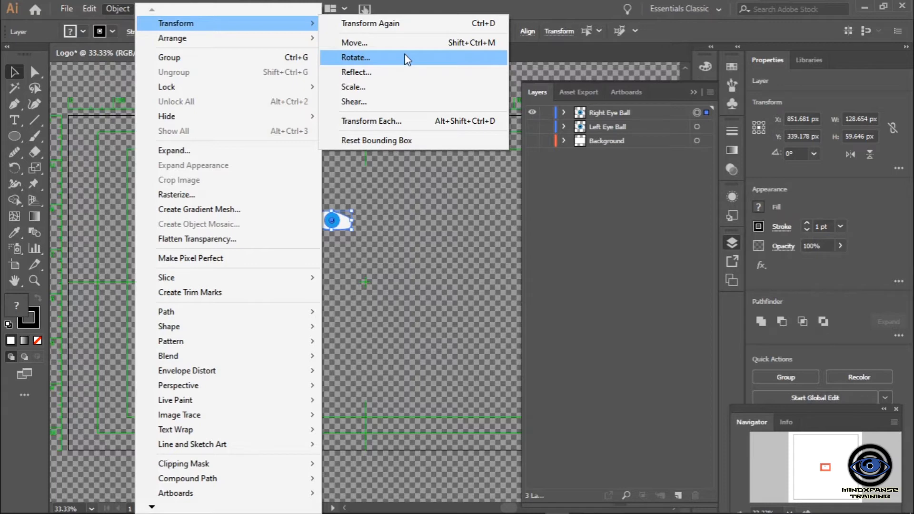
{"action": "left_click", "coordinate": [355, 57]}
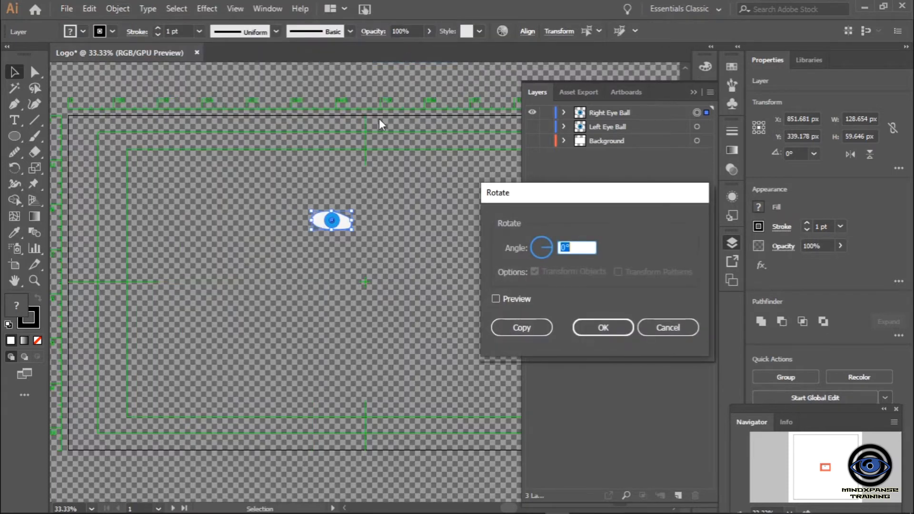
{"action": "mouse_move", "coordinate": [553, 251]}
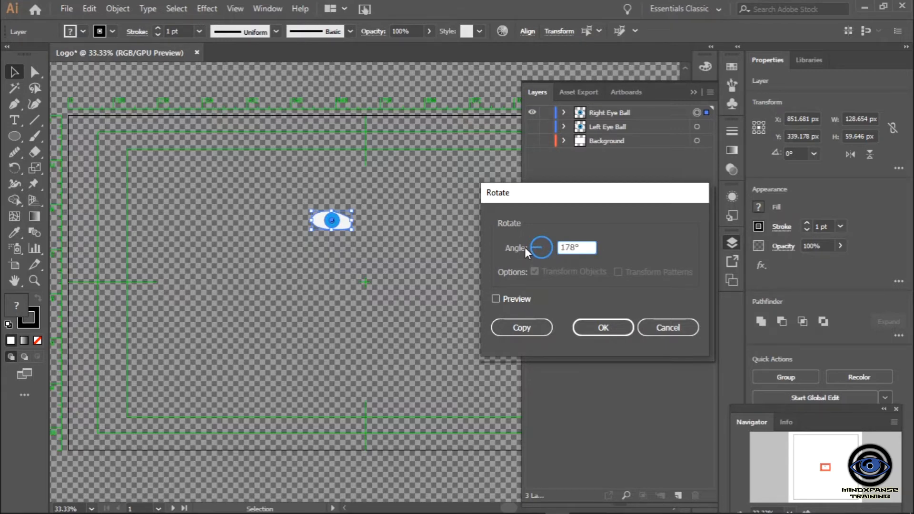
{"action": "mouse_move", "coordinate": [521, 287]}
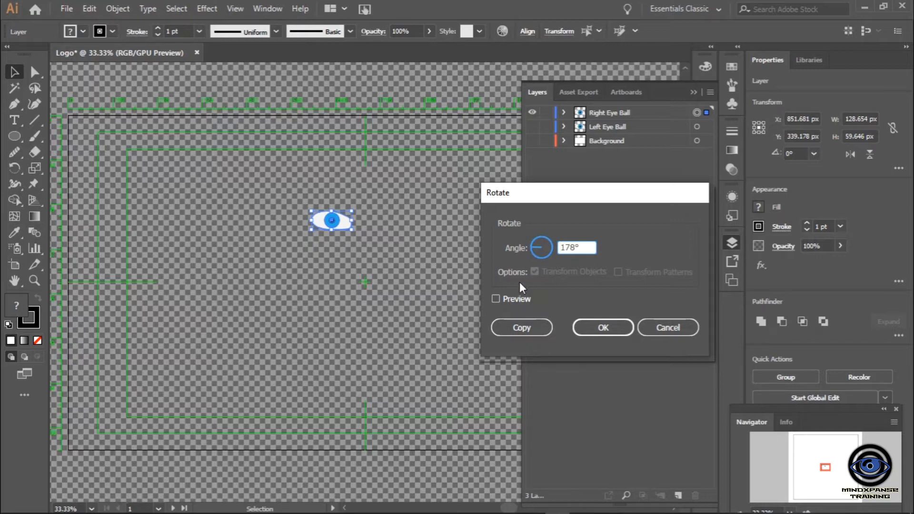
{"action": "left_click", "coordinate": [496, 298]}
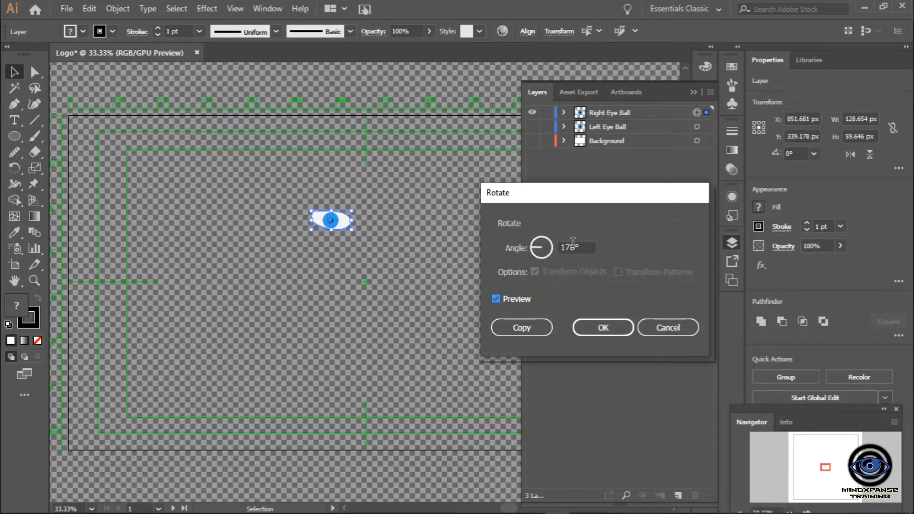
{"action": "triple_click", "coordinate": [575, 247]}
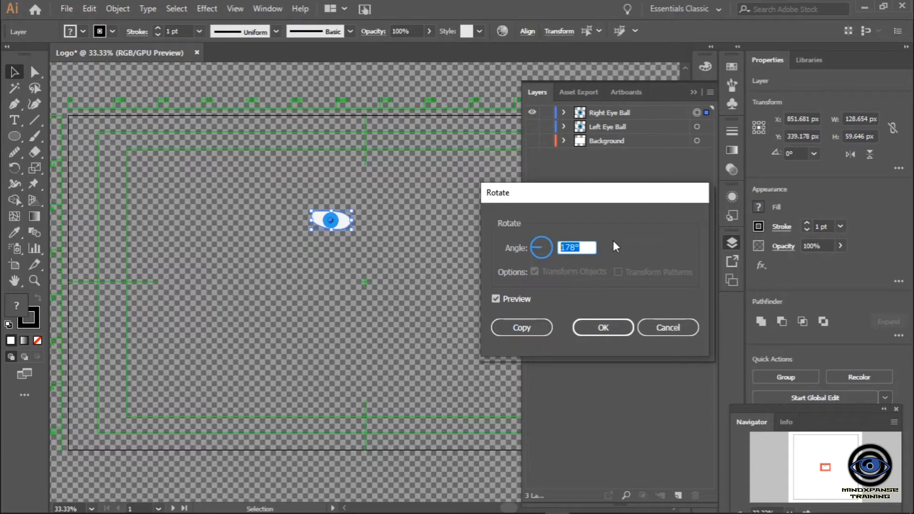
{"action": "type", "text": "180"}
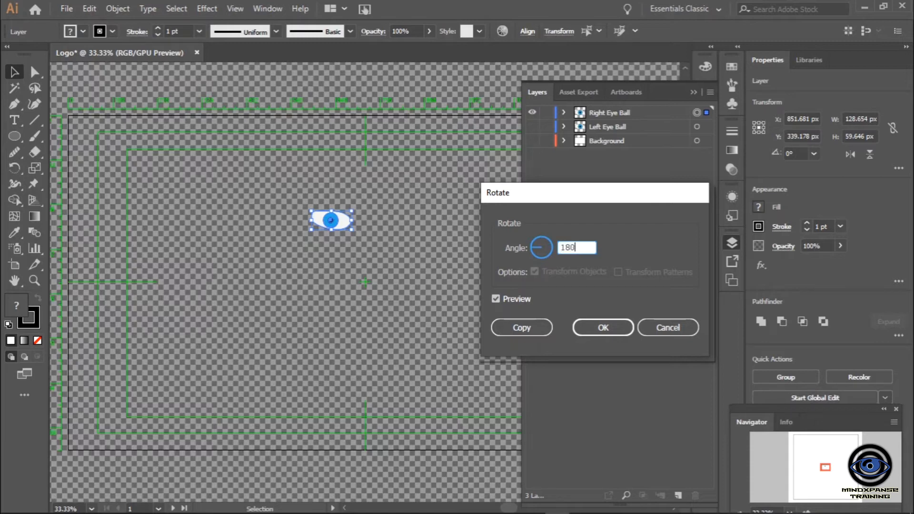
{"action": "mouse_move", "coordinate": [378, 211]}
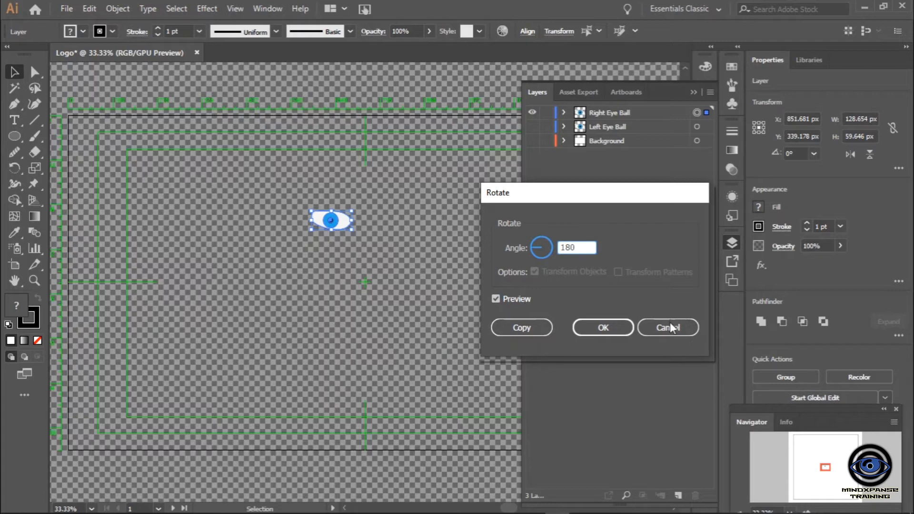
{"action": "left_click", "coordinate": [669, 326]}
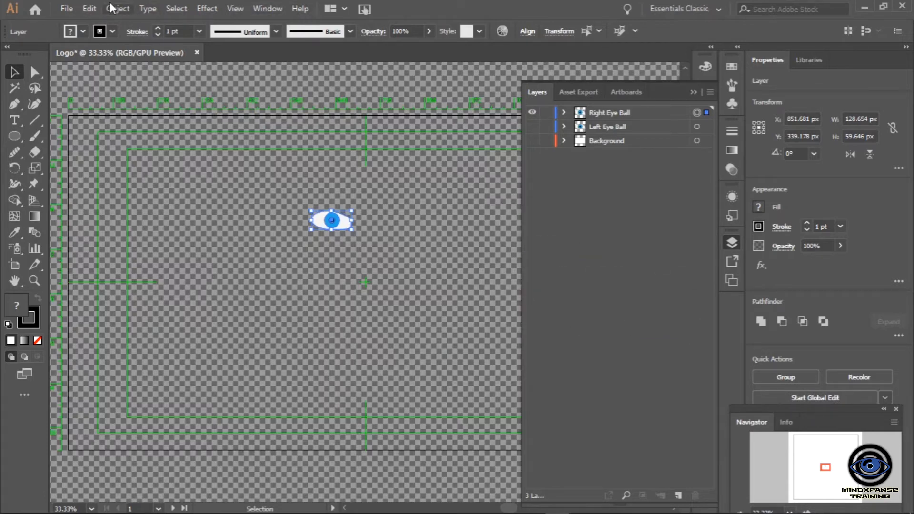
Move the right eye rightward, show Left Eye Ball, and place its eye to the left, side by side
{"action": "left_click", "coordinate": [117, 9]}
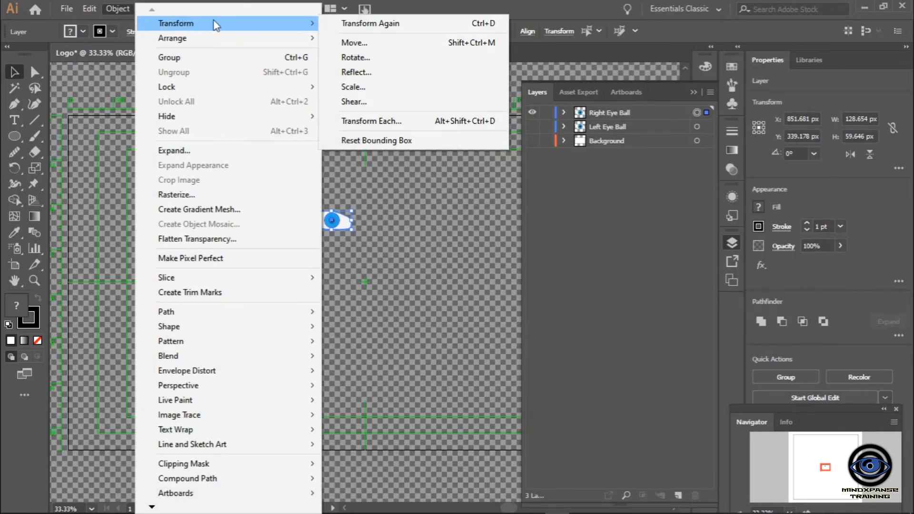
{"action": "mouse_move", "coordinate": [172, 38]}
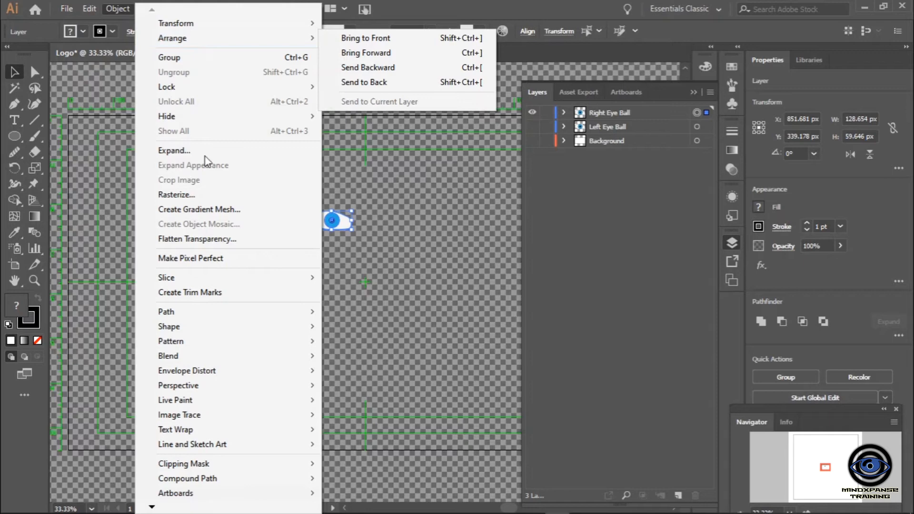
{"action": "mouse_move", "coordinate": [227, 327]}
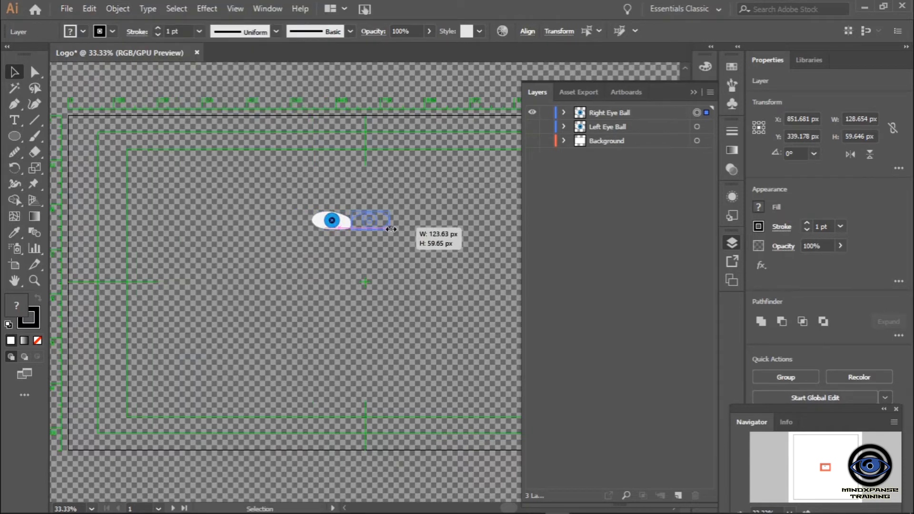
{"action": "left_click", "coordinate": [503, 279]}
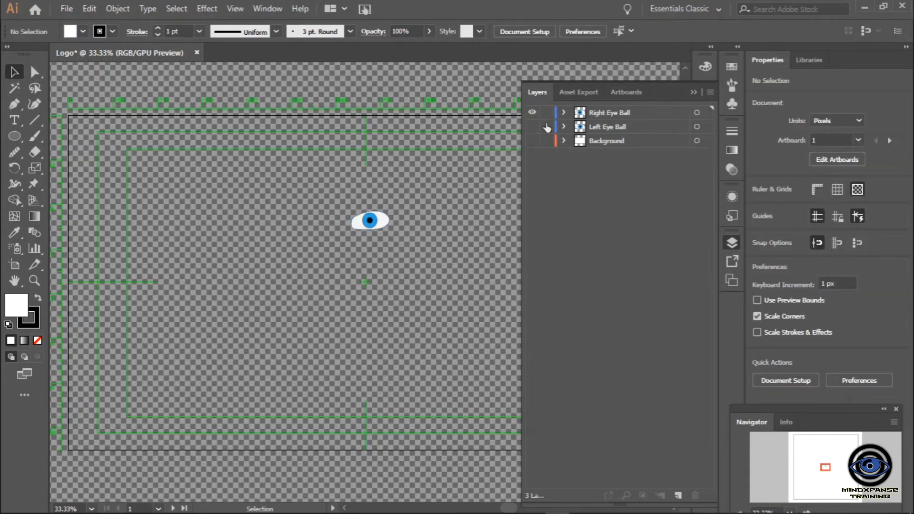
{"action": "left_click", "coordinate": [531, 126]}
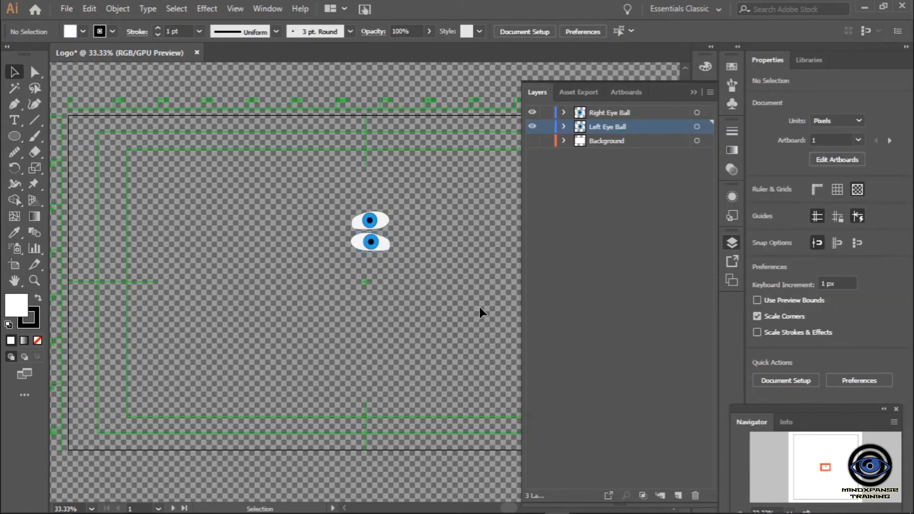
{"action": "mouse_move", "coordinate": [415, 270]}
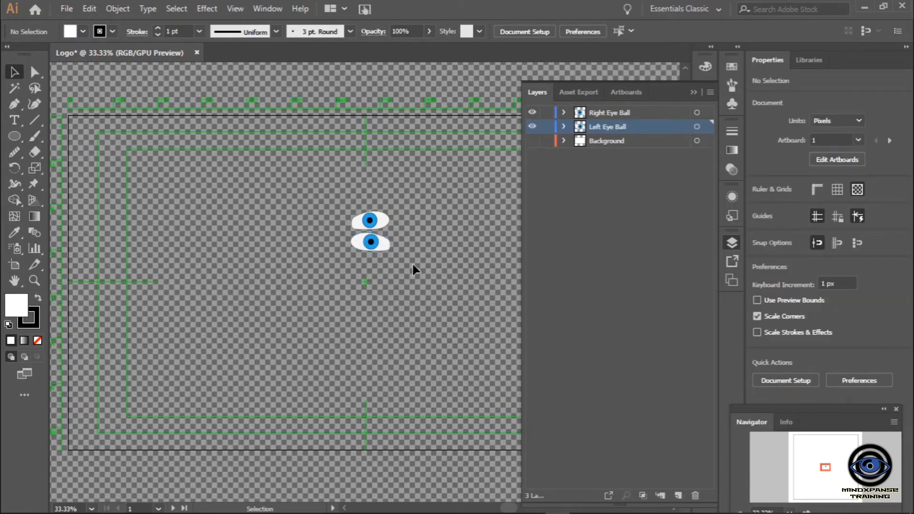
{"action": "left_click", "coordinate": [370, 242]}
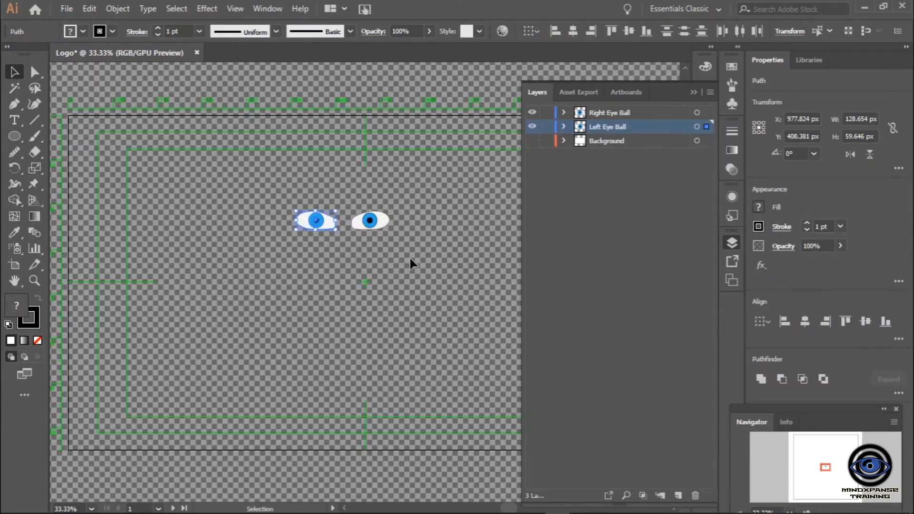
{"action": "left_click", "coordinate": [507, 343]}
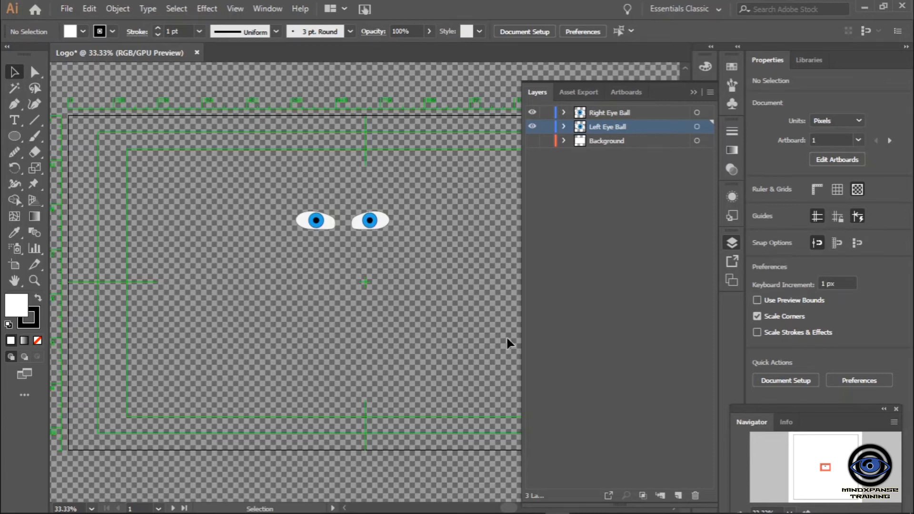
{"action": "mouse_move", "coordinate": [682, 93]}
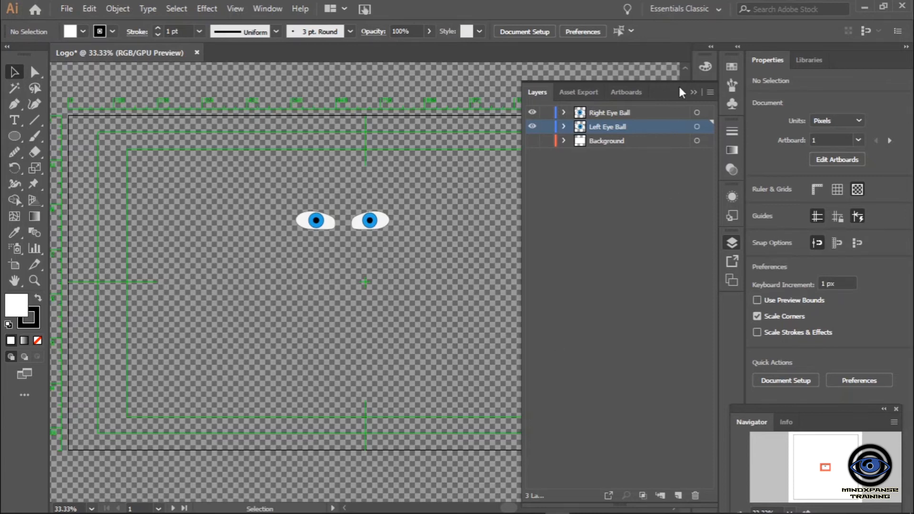
{"action": "mouse_move", "coordinate": [694, 93]}
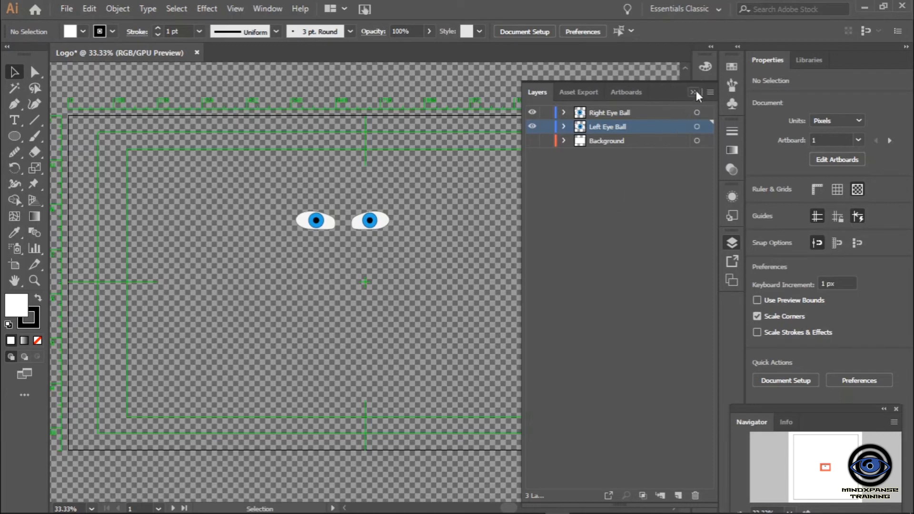
Collapse the Layers panel to leave the full artboard with both eyes in view
{"action": "left_click", "coordinate": [694, 92]}
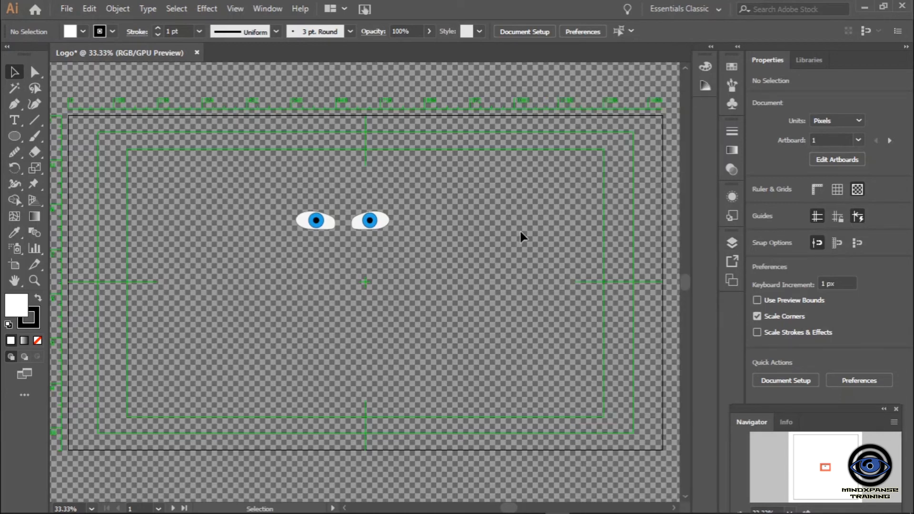
{"action": "mouse_move", "coordinate": [412, 284]}
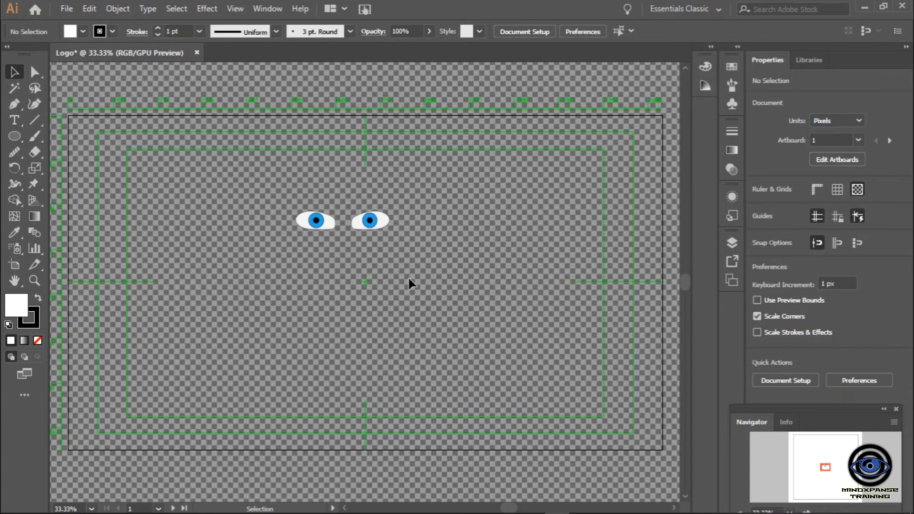
{"action": "mouse_move", "coordinate": [252, 154]}
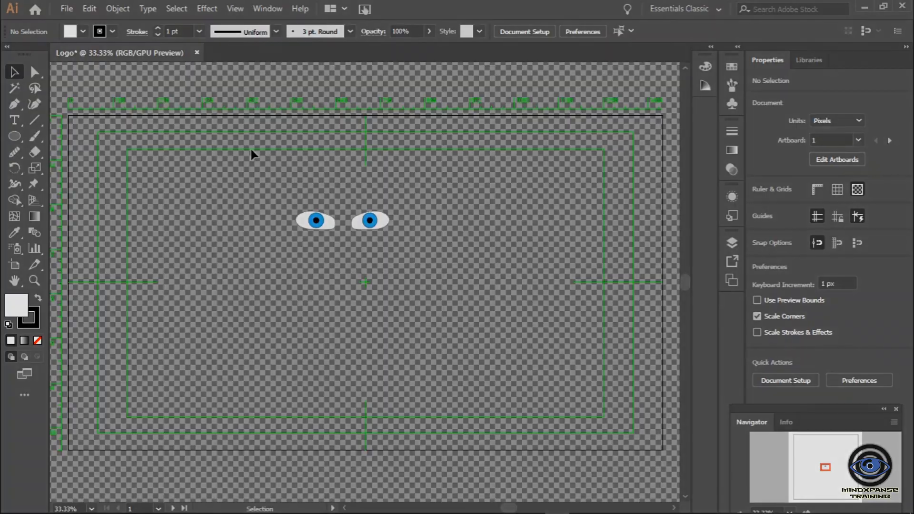